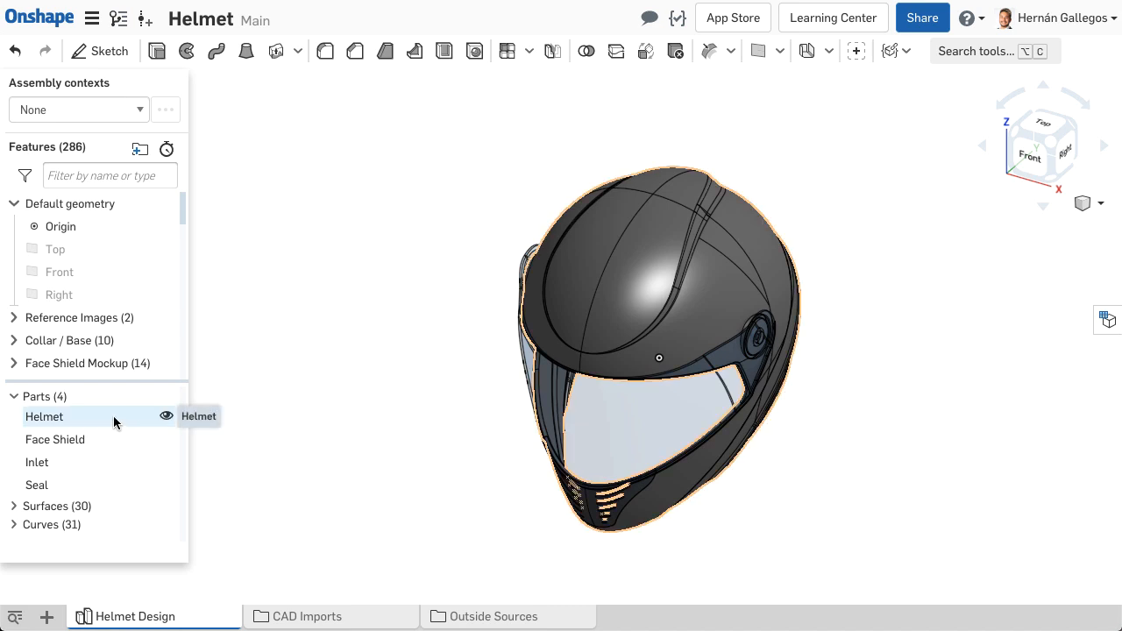
Step: Assign Polycarbonate to the Helmet part and check its mass properties, about 1.318 lb
{"action": "right_click", "coordinate": [44, 418]}
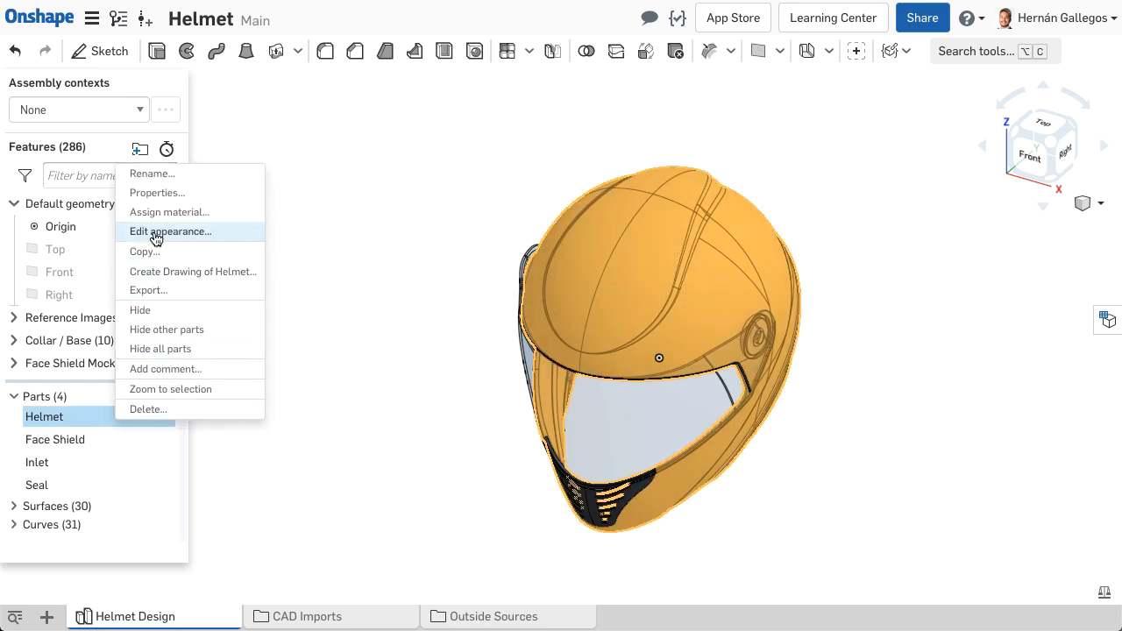
{"action": "left_click", "coordinate": [170, 231]}
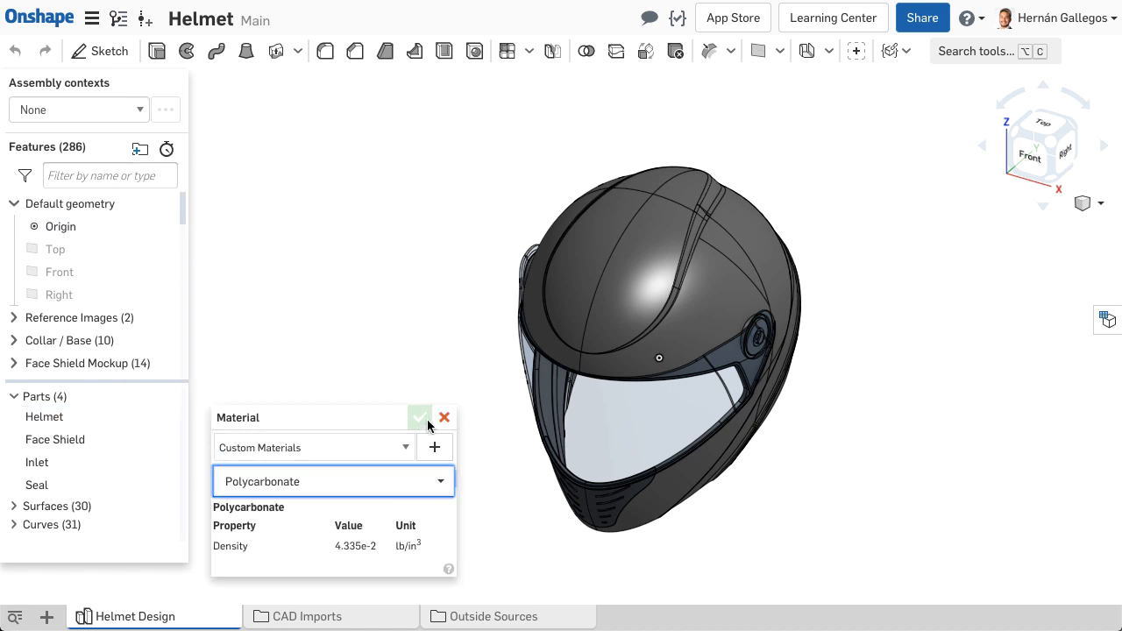
{"action": "left_click", "coordinate": [421, 418]}
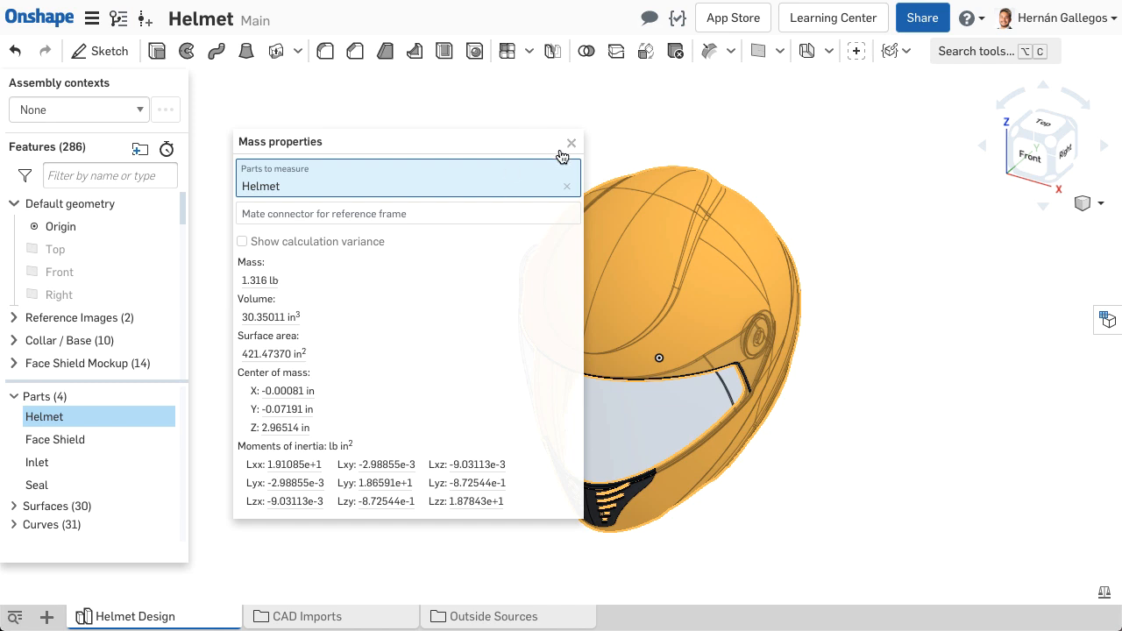
{"action": "mouse_move", "coordinate": [571, 145]}
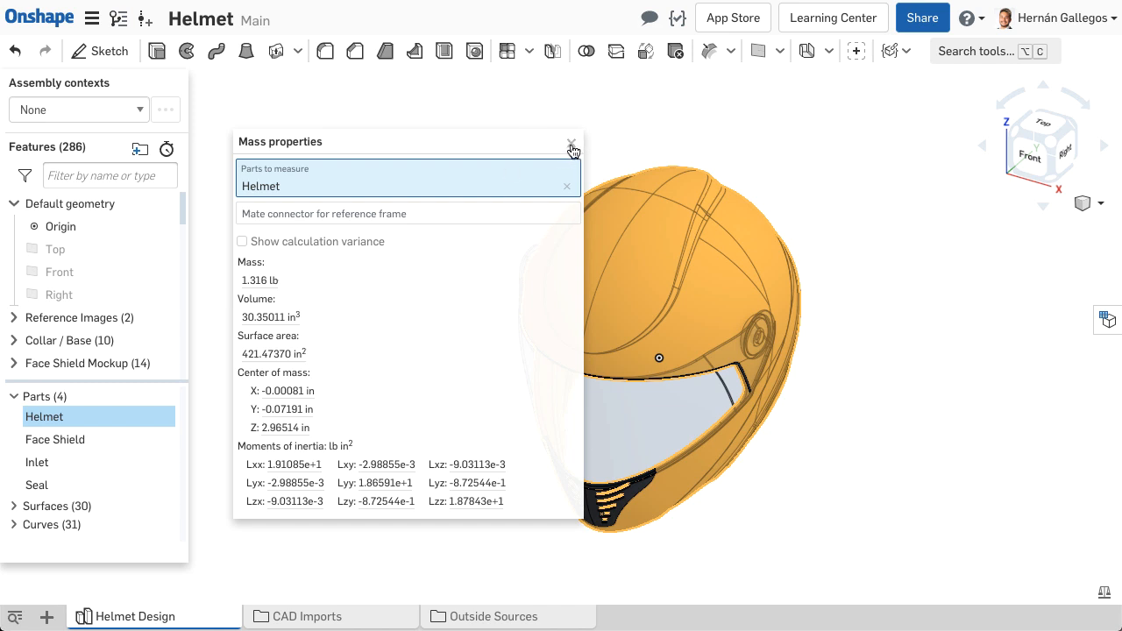
{"action": "left_click", "coordinate": [572, 144]}
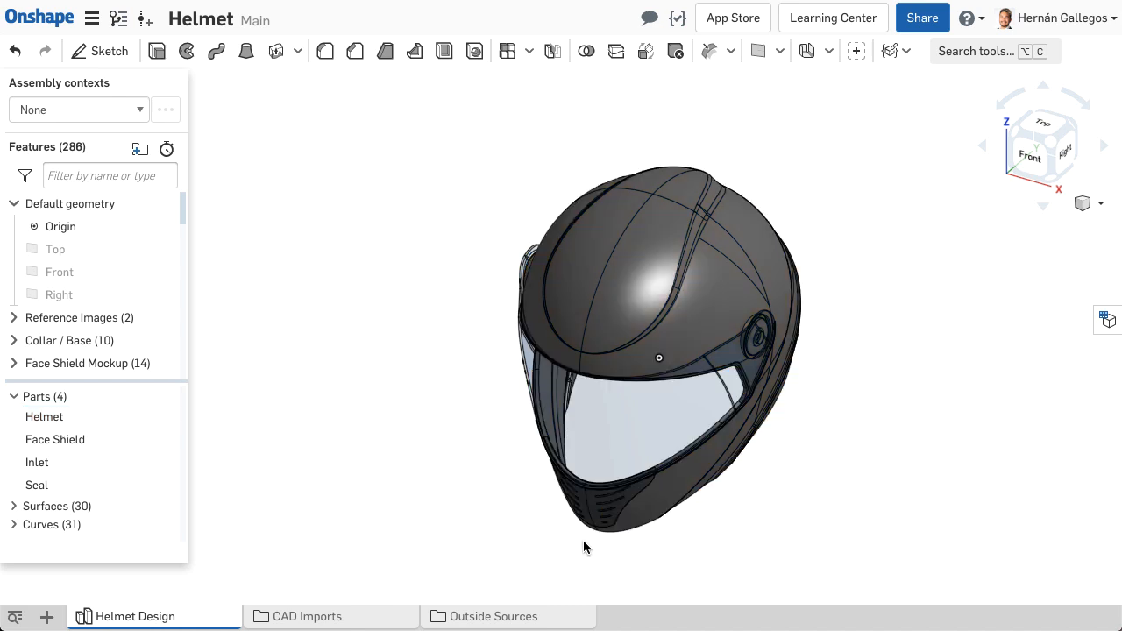
{"action": "mouse_move", "coordinate": [351, 436]}
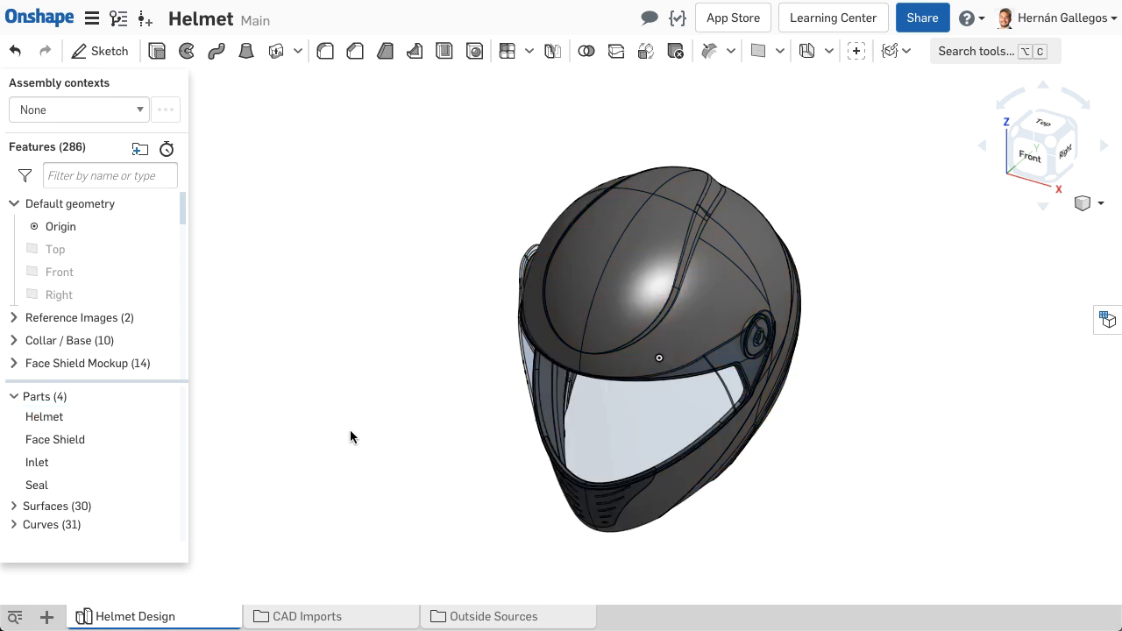
Step: Select the Helmet part and bring up its context actions
{"action": "left_click", "coordinate": [44, 417]}
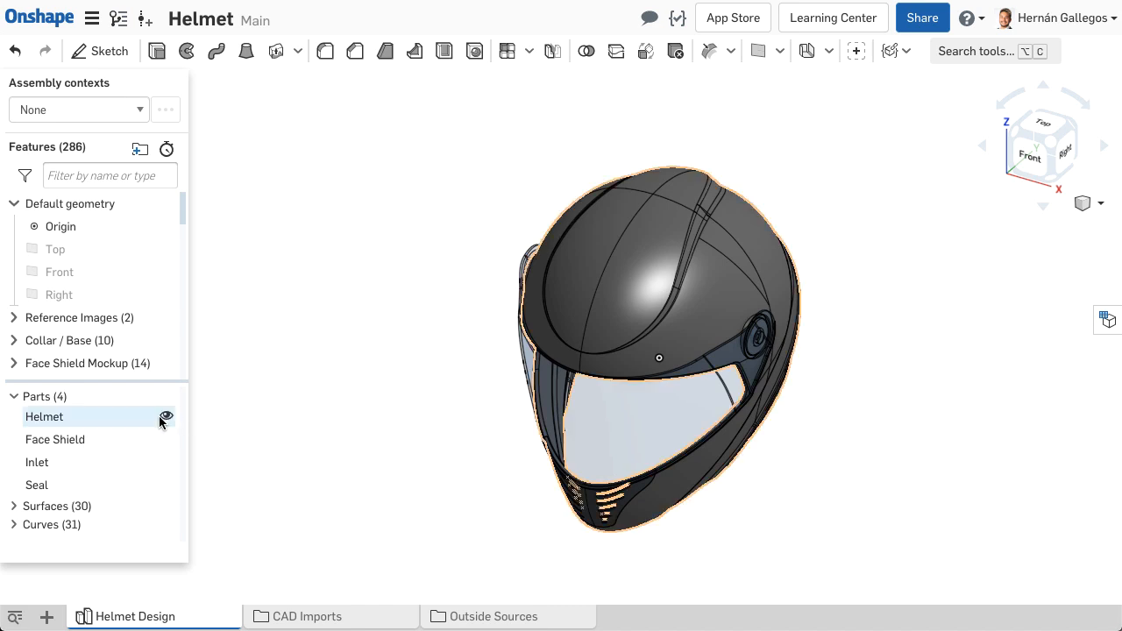
{"action": "right_click", "coordinate": [44, 417]}
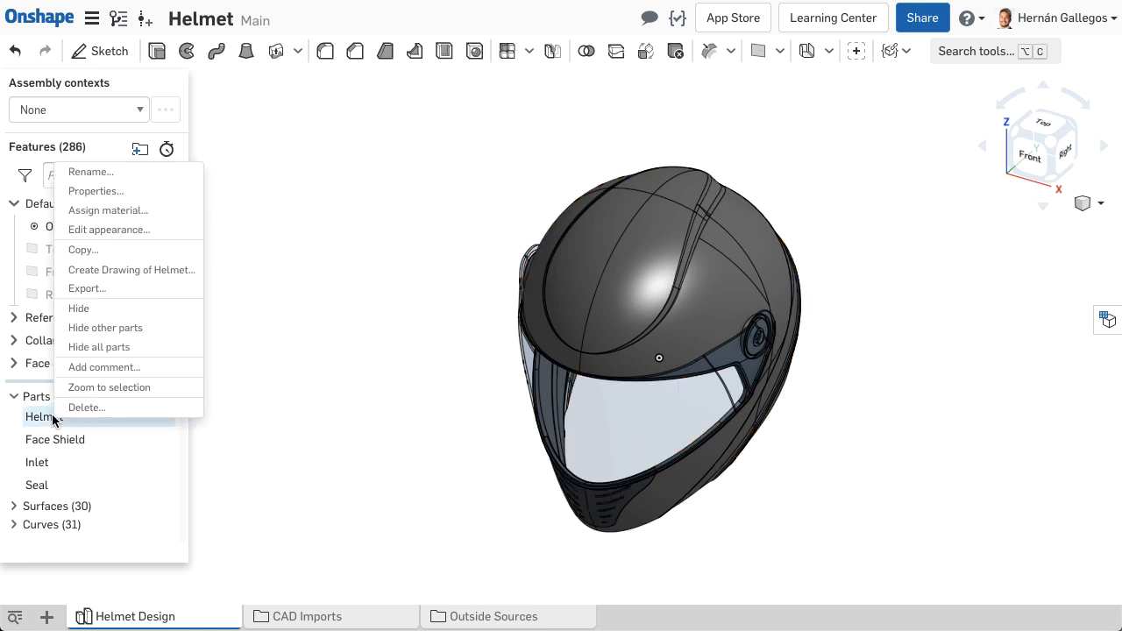
{"action": "mouse_move", "coordinate": [109, 229]}
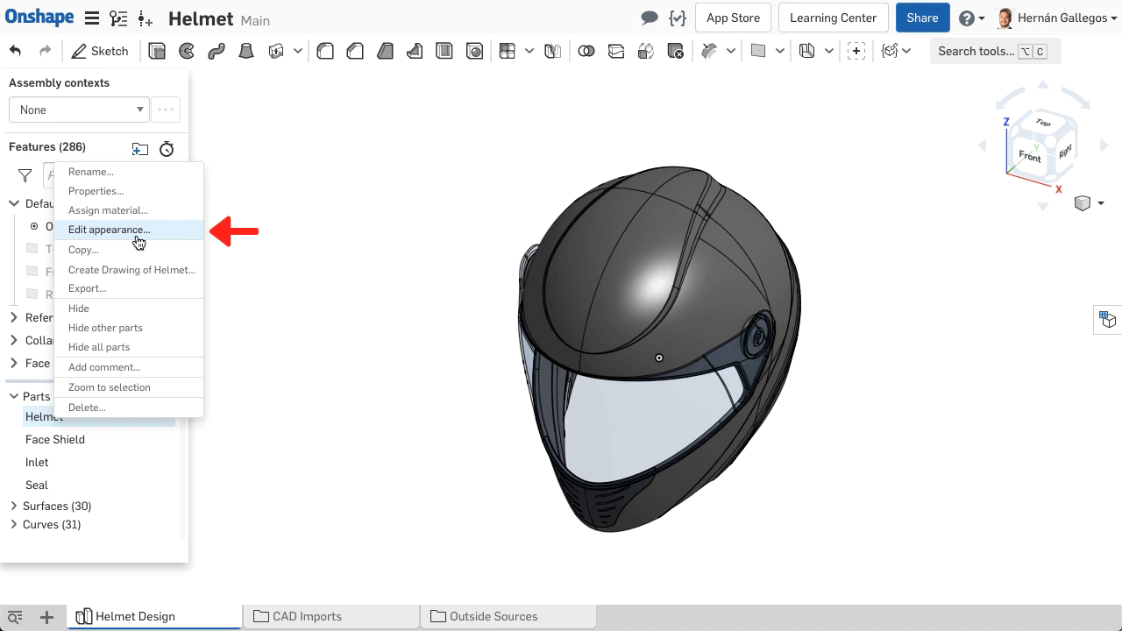
Step: Edit the Helmet's appearance using the colour Mixer for orange FAB601
{"action": "left_click", "coordinate": [109, 228]}
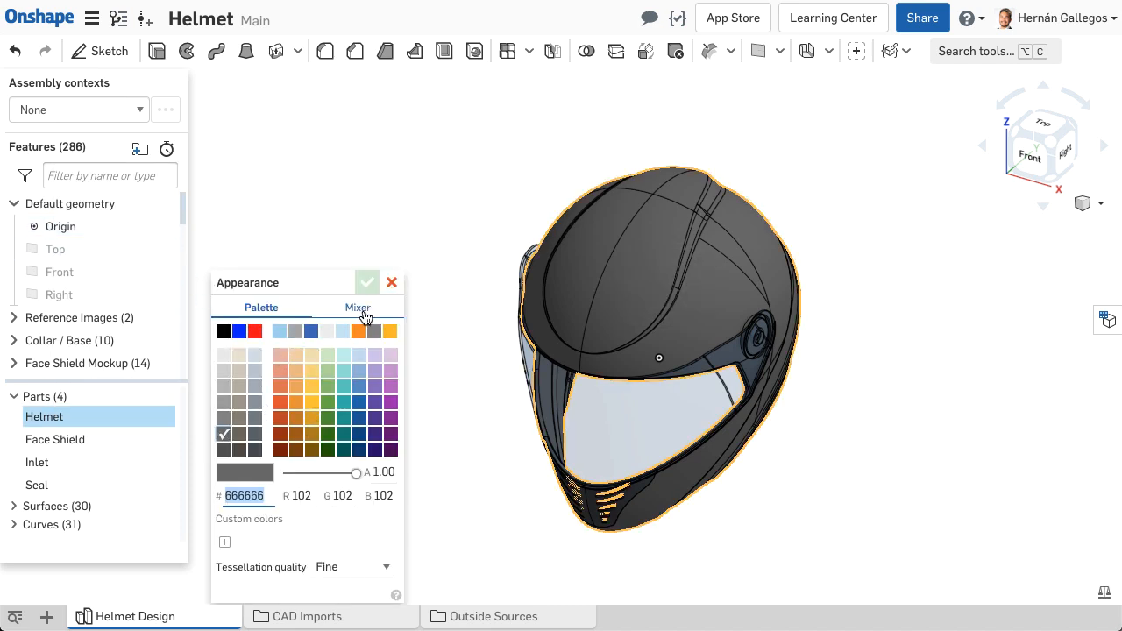
{"action": "left_click", "coordinate": [358, 307]}
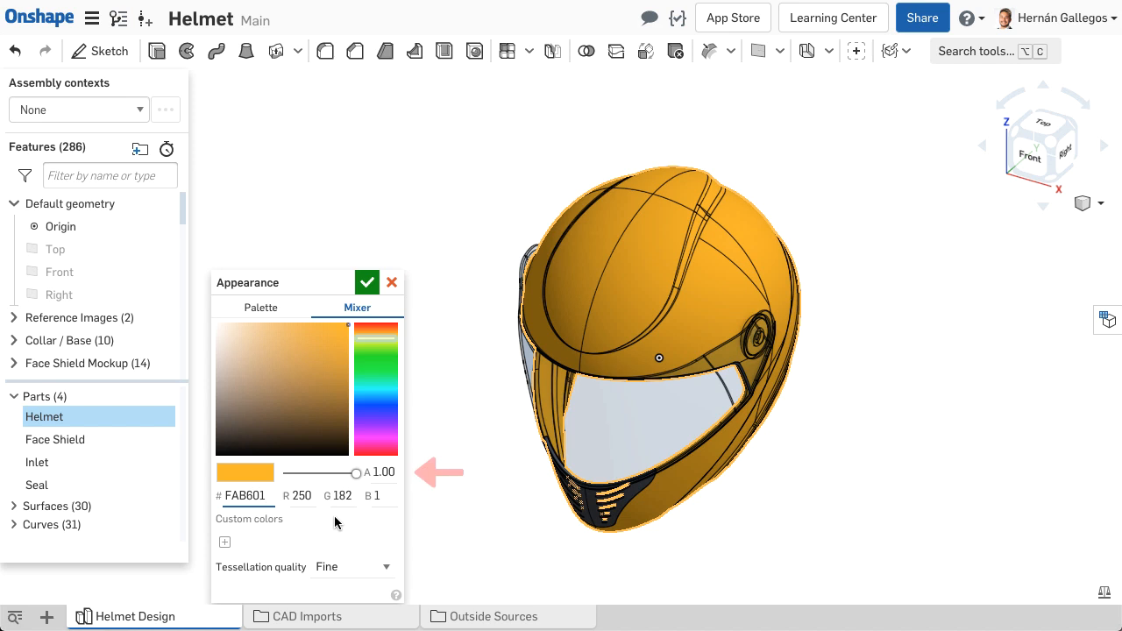
{"action": "mouse_move", "coordinate": [356, 484]}
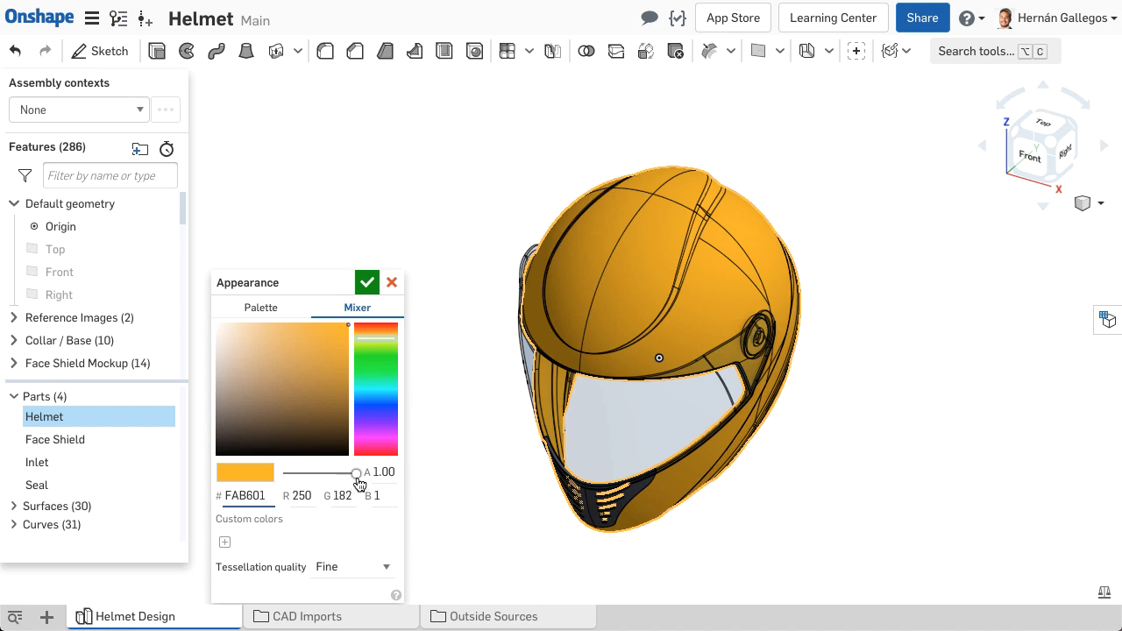
{"action": "mouse_move", "coordinate": [358, 474]}
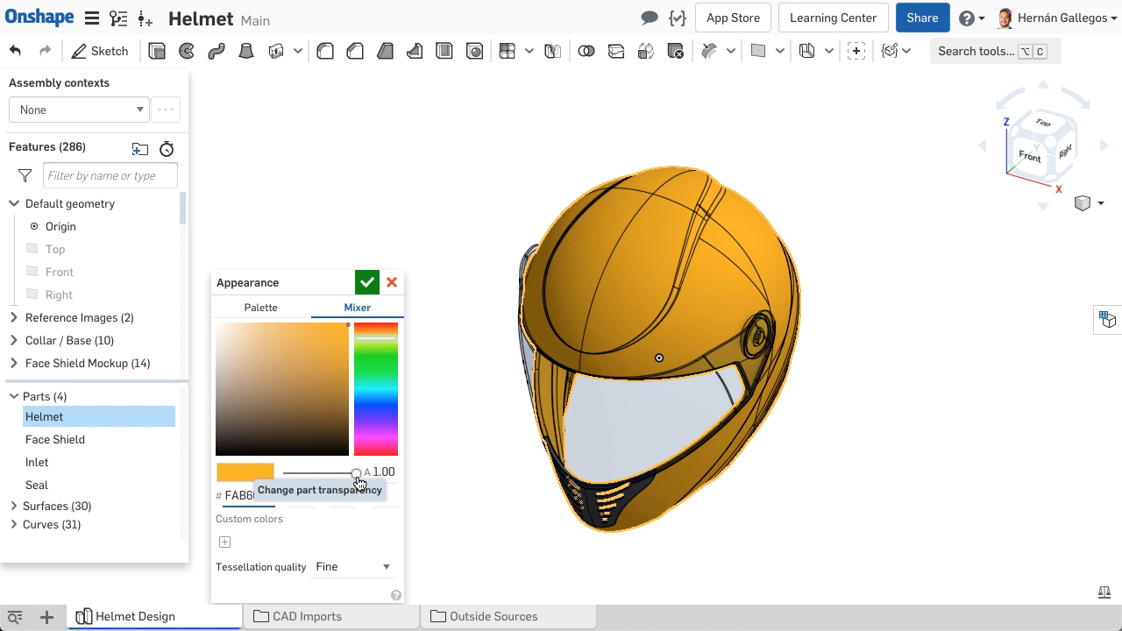
{"action": "left_click_drag", "start_coordinate": [355, 473], "coordinate": [321, 473]}
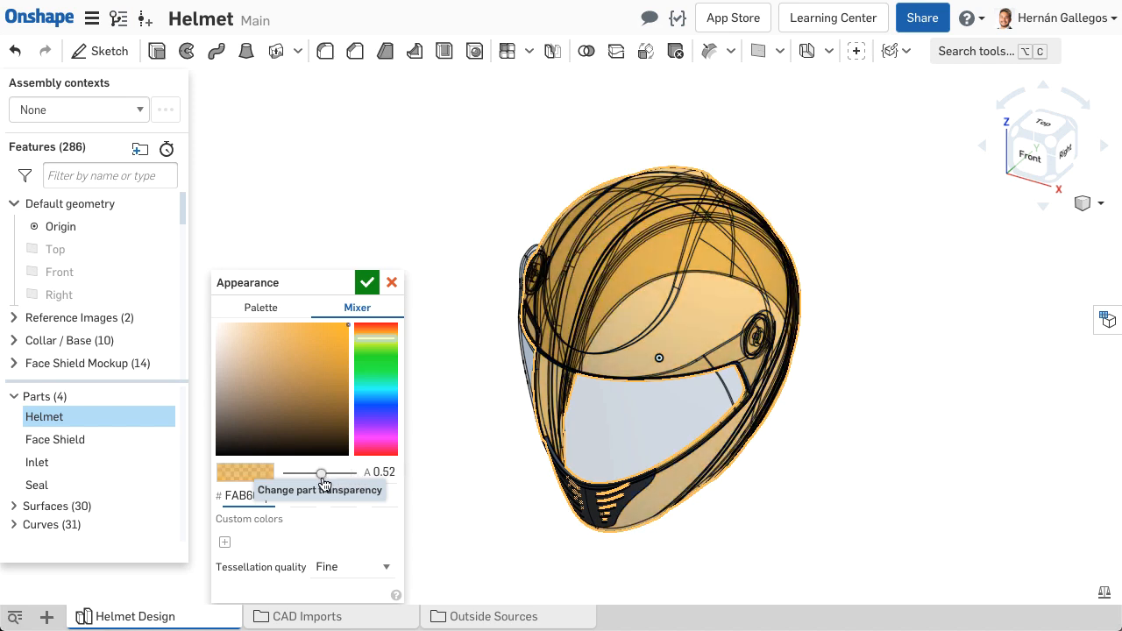
{"action": "left_click_drag", "start_coordinate": [321, 473], "coordinate": [282, 473]}
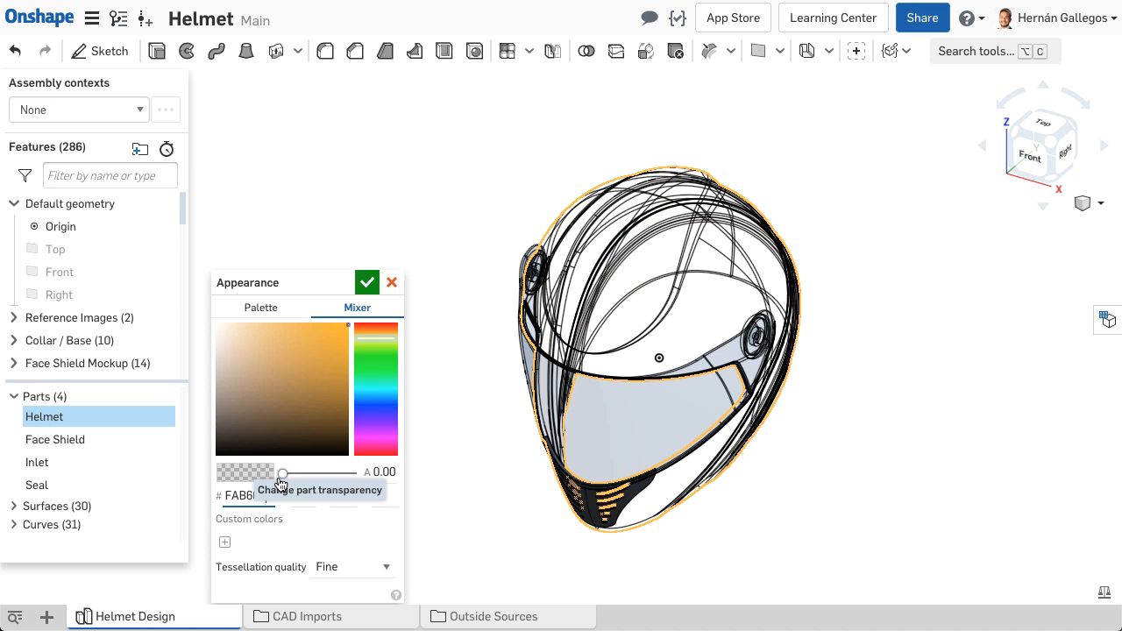
{"action": "left_click_drag", "start_coordinate": [281, 473], "coordinate": [288, 473]}
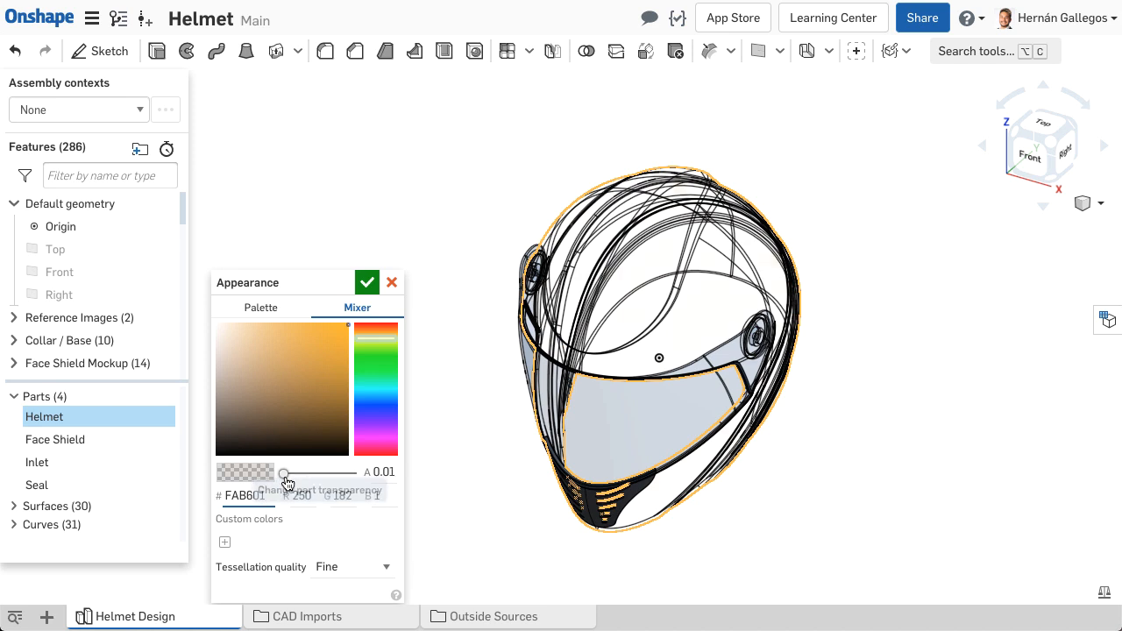
{"action": "left_click_drag", "start_coordinate": [284, 473], "coordinate": [357, 474]}
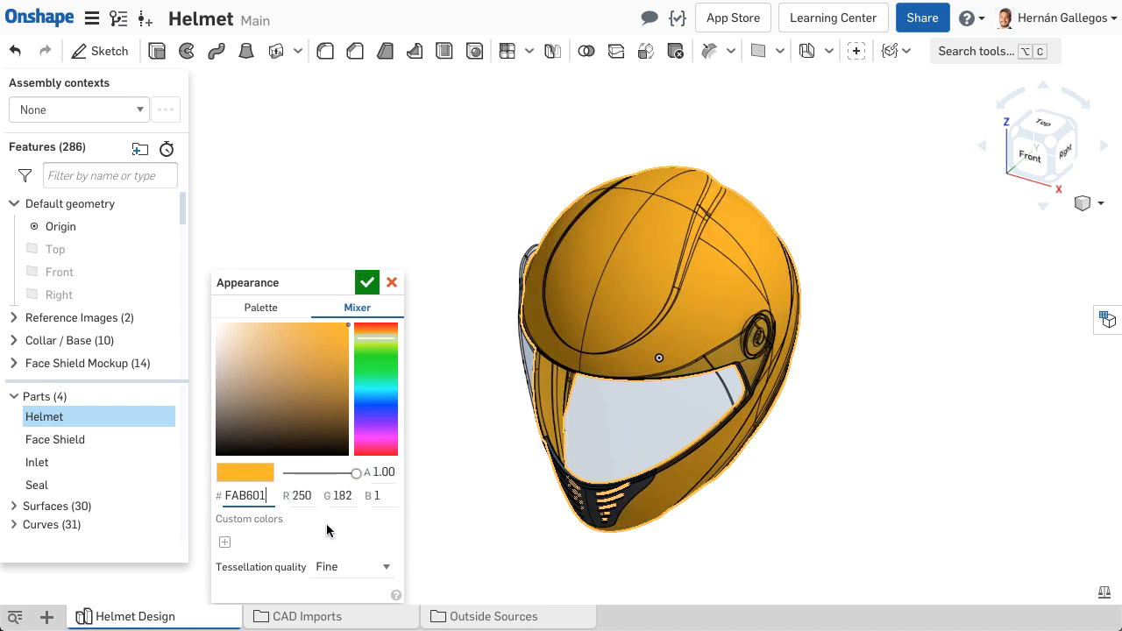
Step: Save orange FAB601 as a custom colour, set tessellation to Auto, and apply the appearance
{"action": "left_click", "coordinate": [225, 542]}
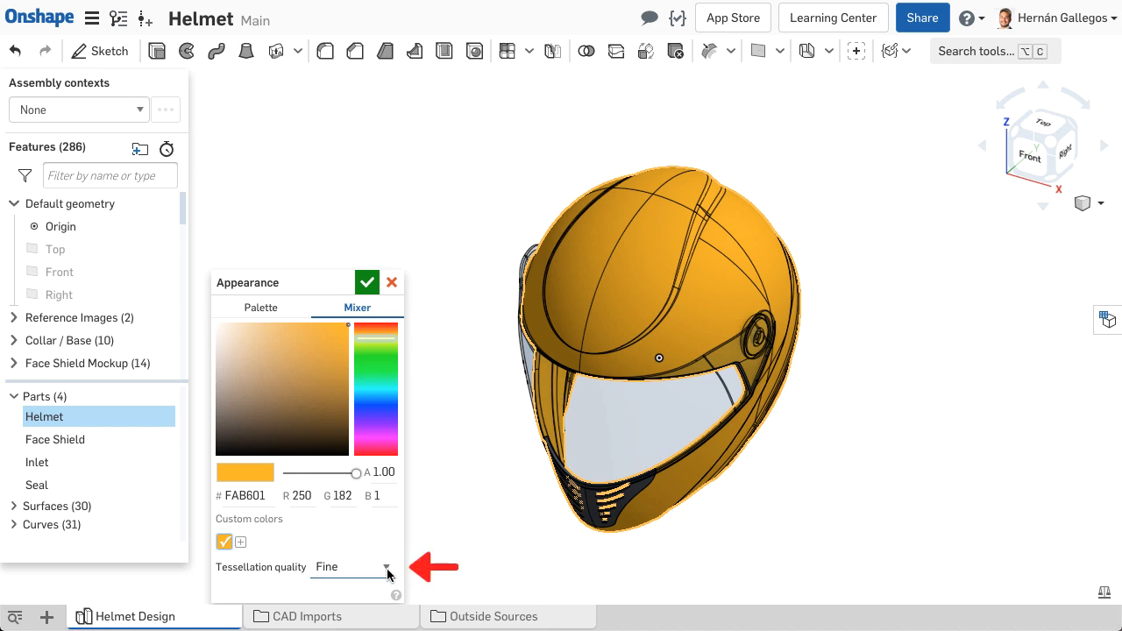
{"action": "left_click", "coordinate": [386, 569]}
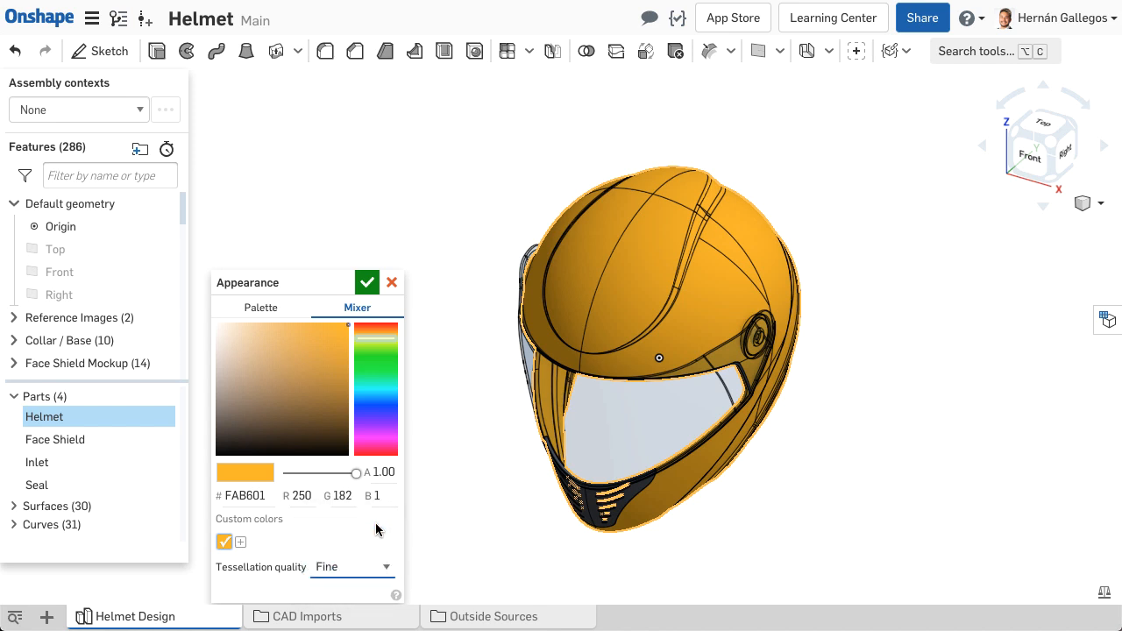
{"action": "left_click", "coordinate": [350, 567]}
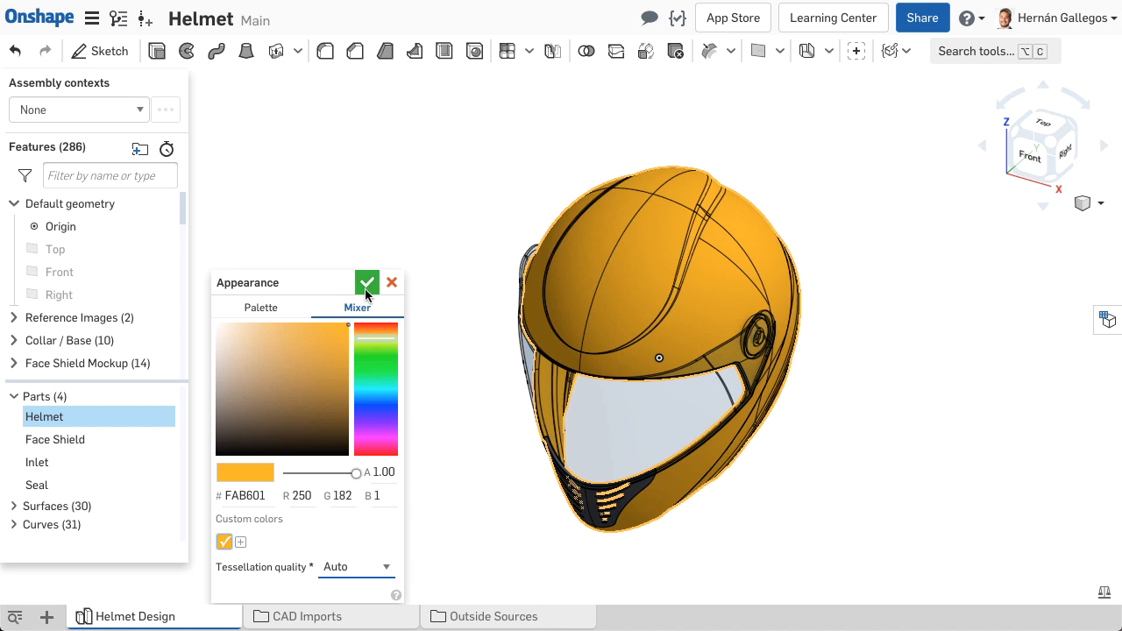
{"action": "left_click", "coordinate": [366, 283]}
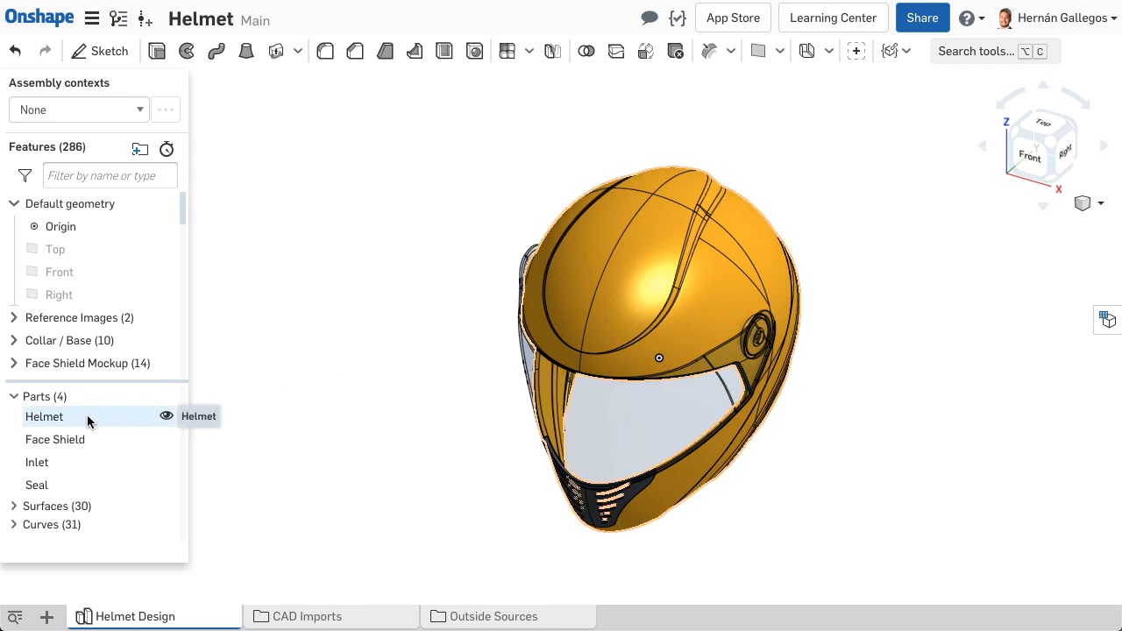
Step: From the Helmet's material dialog, add the Custom Materials library
{"action": "right_click", "coordinate": [44, 417]}
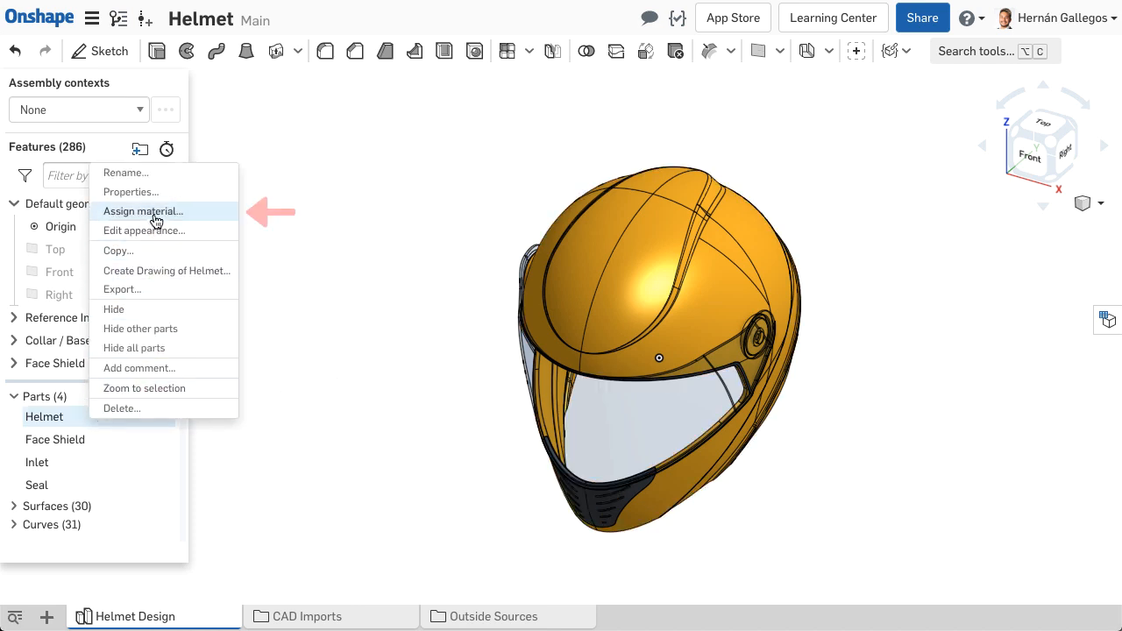
{"action": "left_click", "coordinate": [144, 211]}
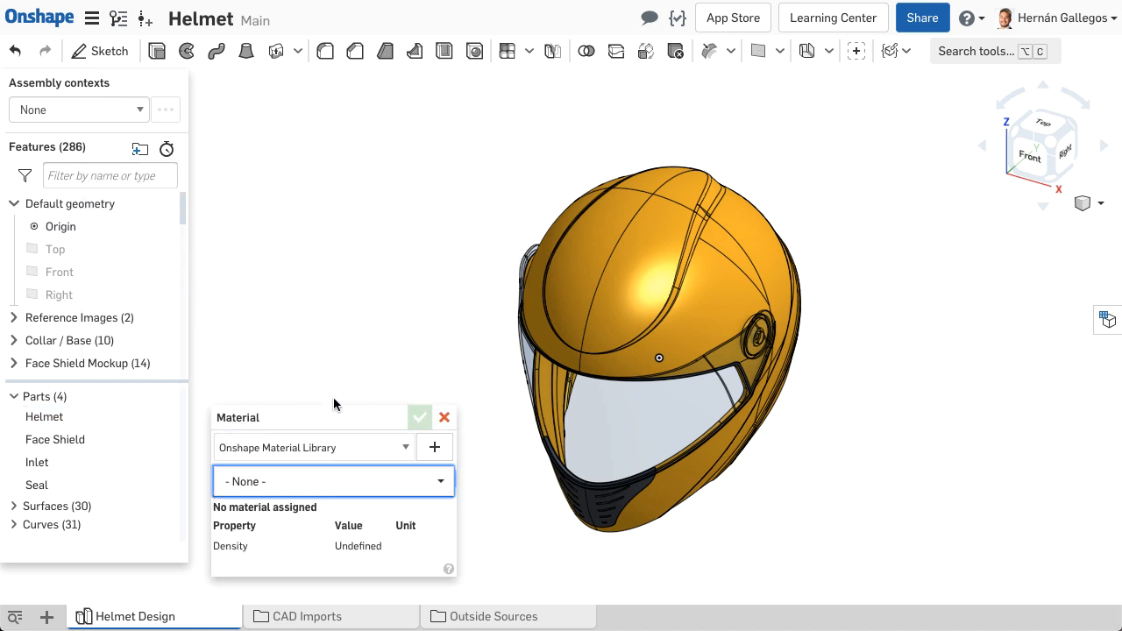
{"action": "mouse_move", "coordinate": [375, 418]}
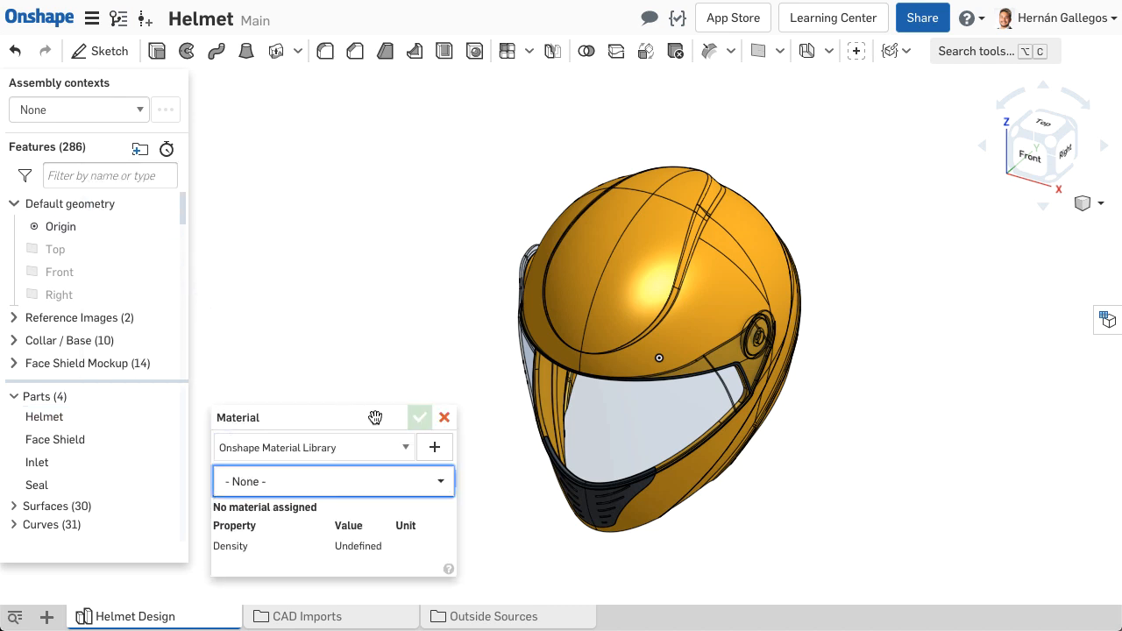
{"action": "mouse_move", "coordinate": [435, 447]}
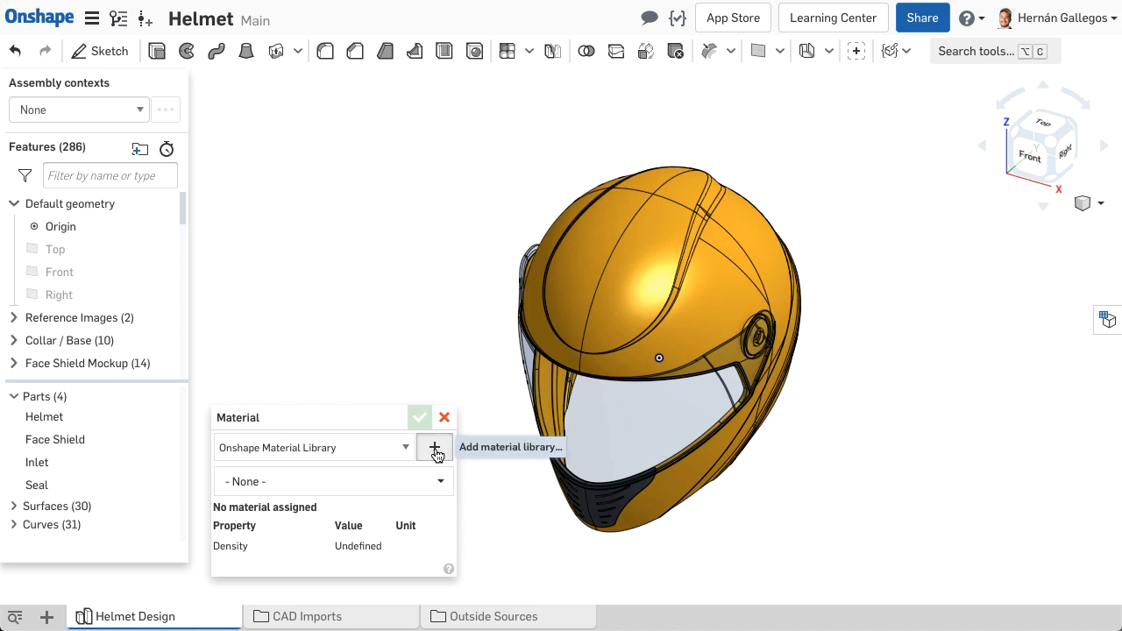
{"action": "left_click", "coordinate": [434, 447]}
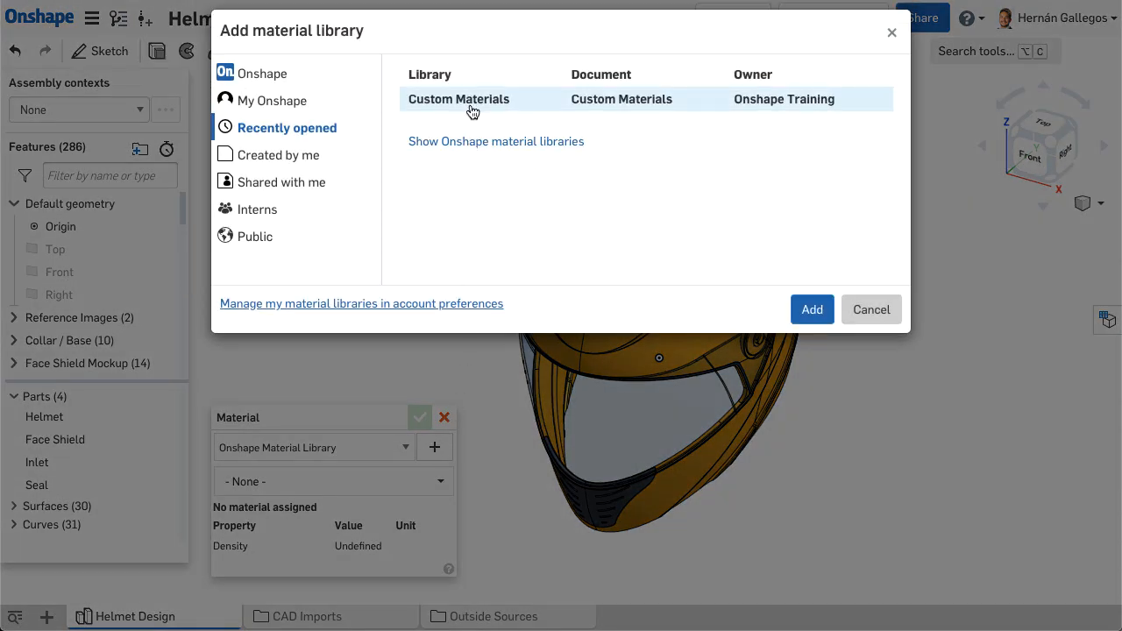
{"action": "left_click", "coordinate": [459, 98]}
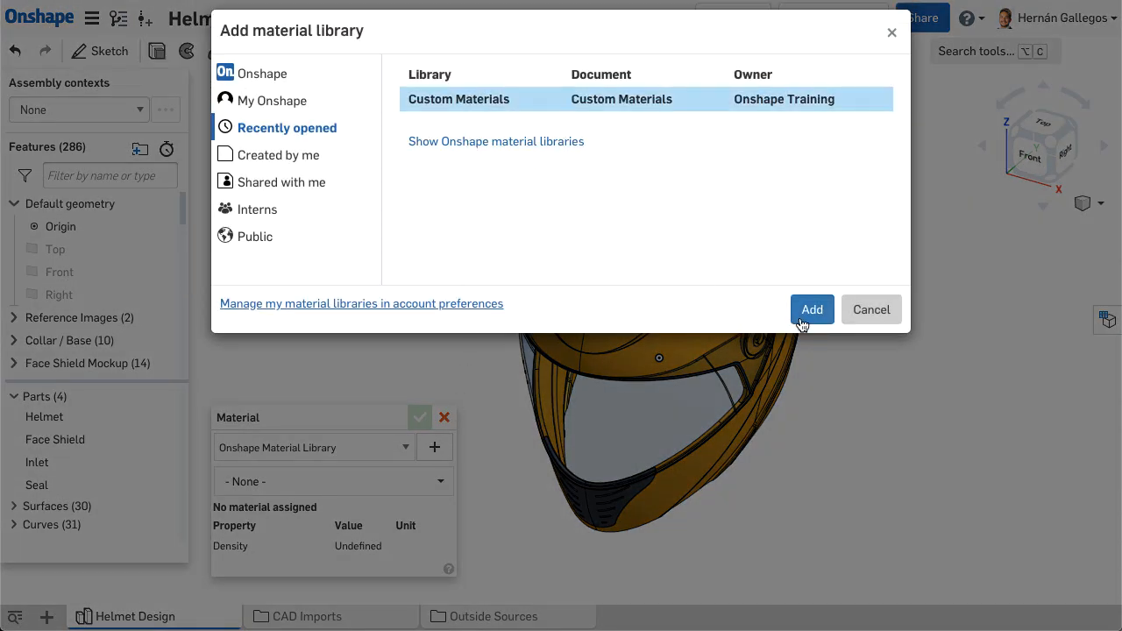
{"action": "left_click", "coordinate": [811, 309]}
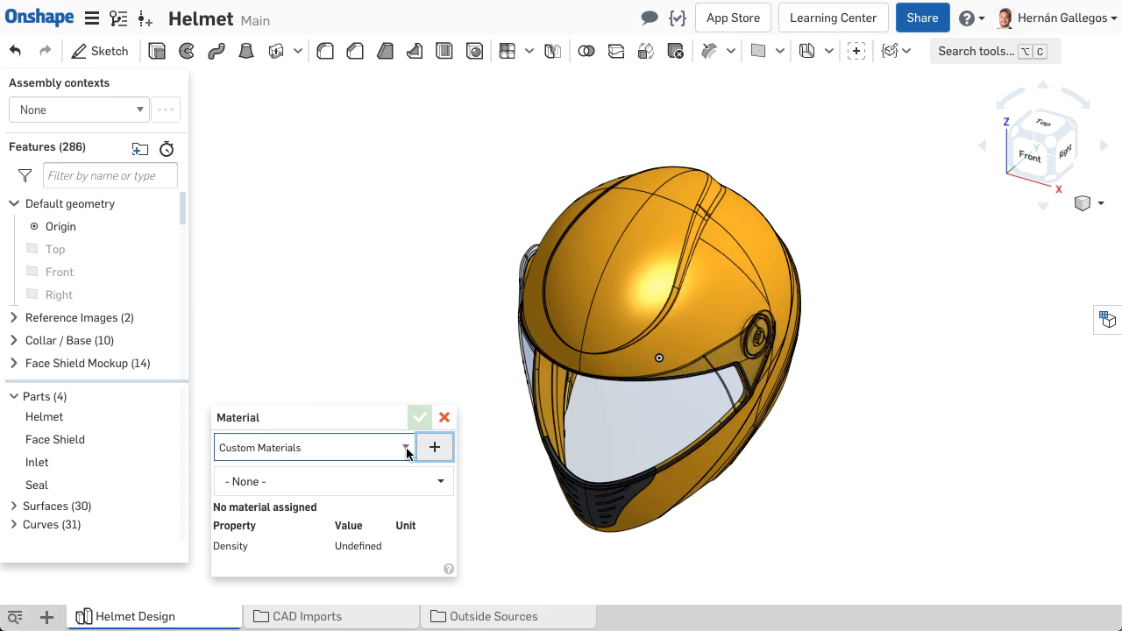
Step: Assign Polycarbonate from the Custom Materials library to the Helmet
{"action": "left_click", "coordinate": [312, 447]}
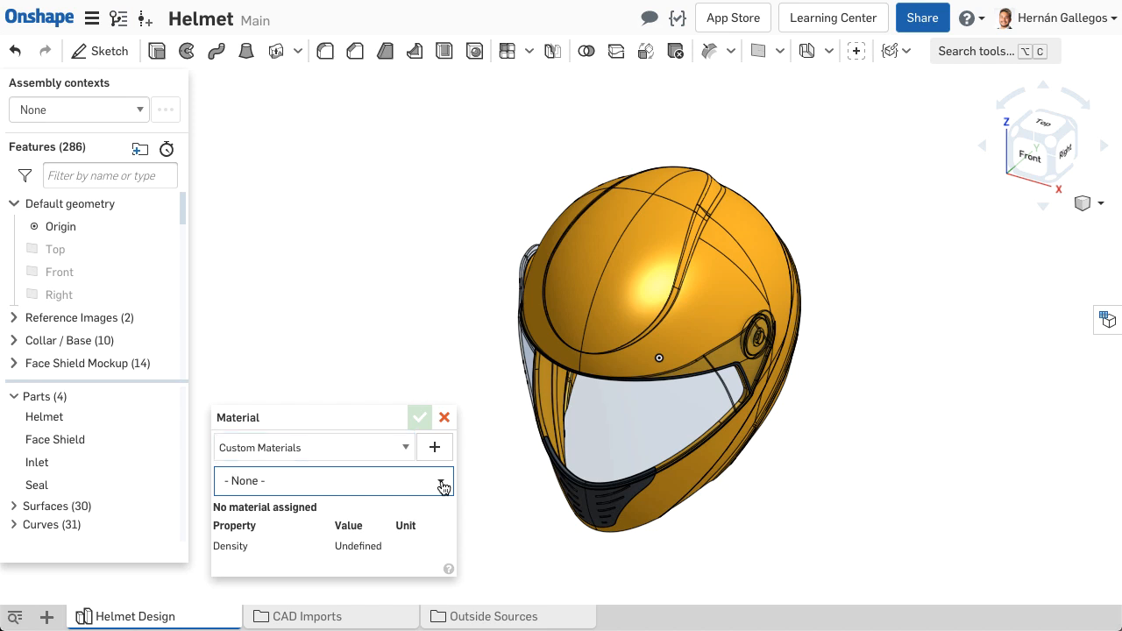
{"action": "left_click", "coordinate": [442, 488]}
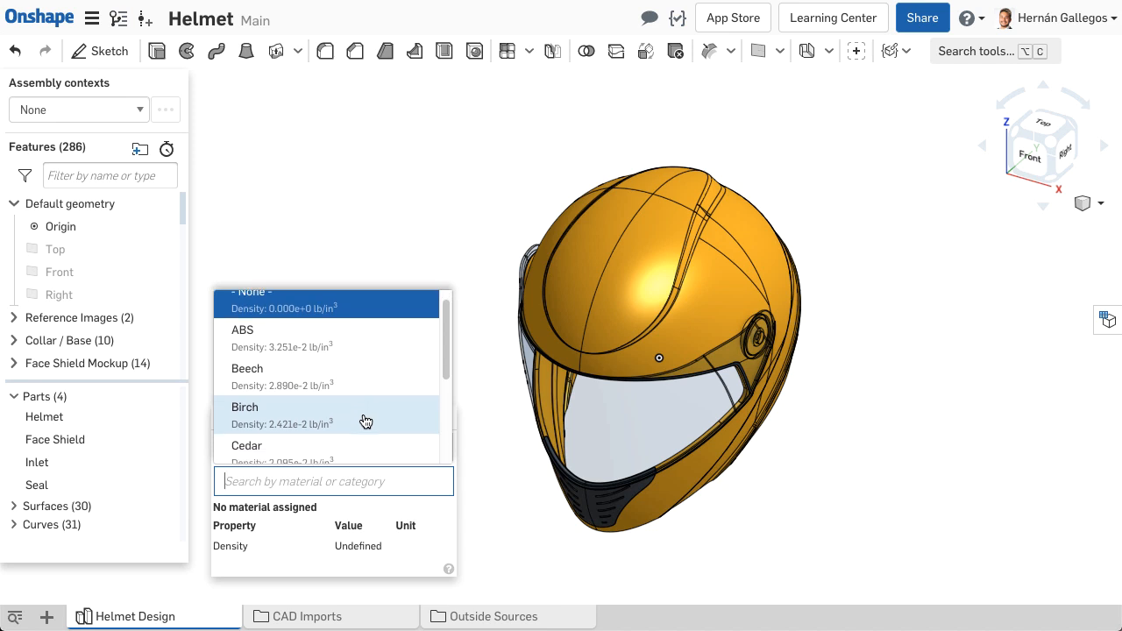
{"action": "scroll", "scroll_direction": "down", "scroll_amount": 3}
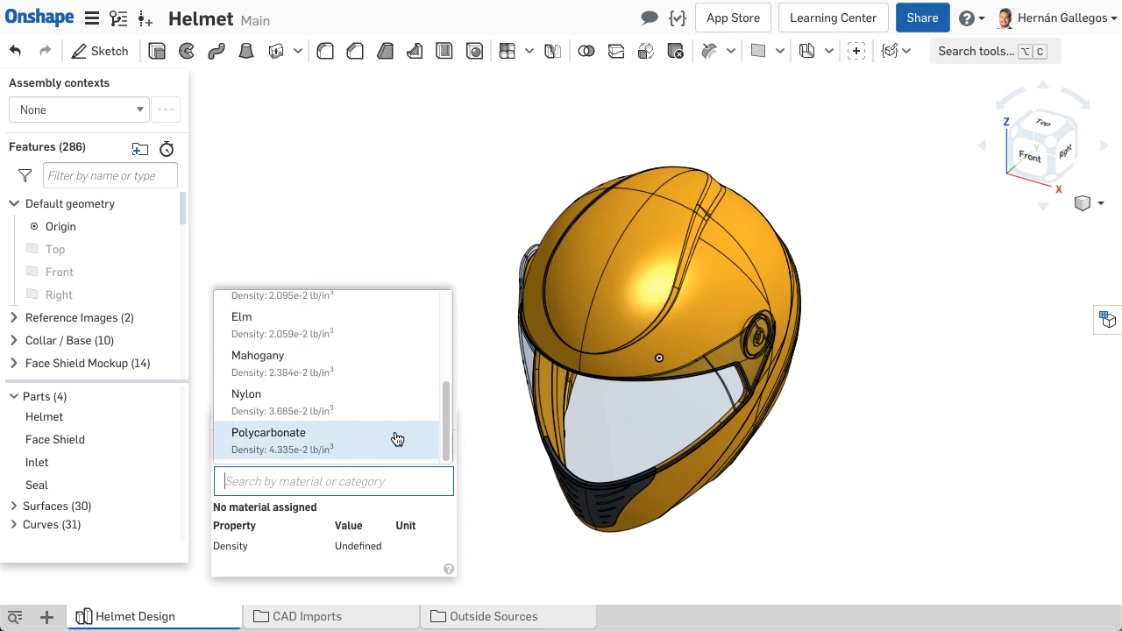
{"action": "left_click", "coordinate": [268, 431]}
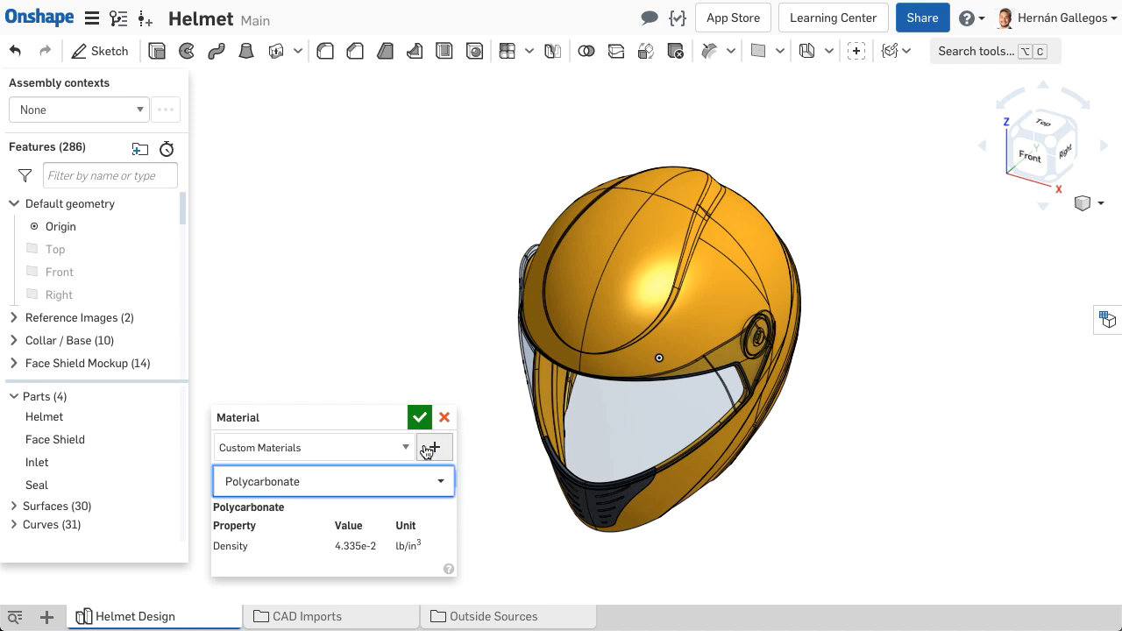
{"action": "left_click", "coordinate": [419, 417]}
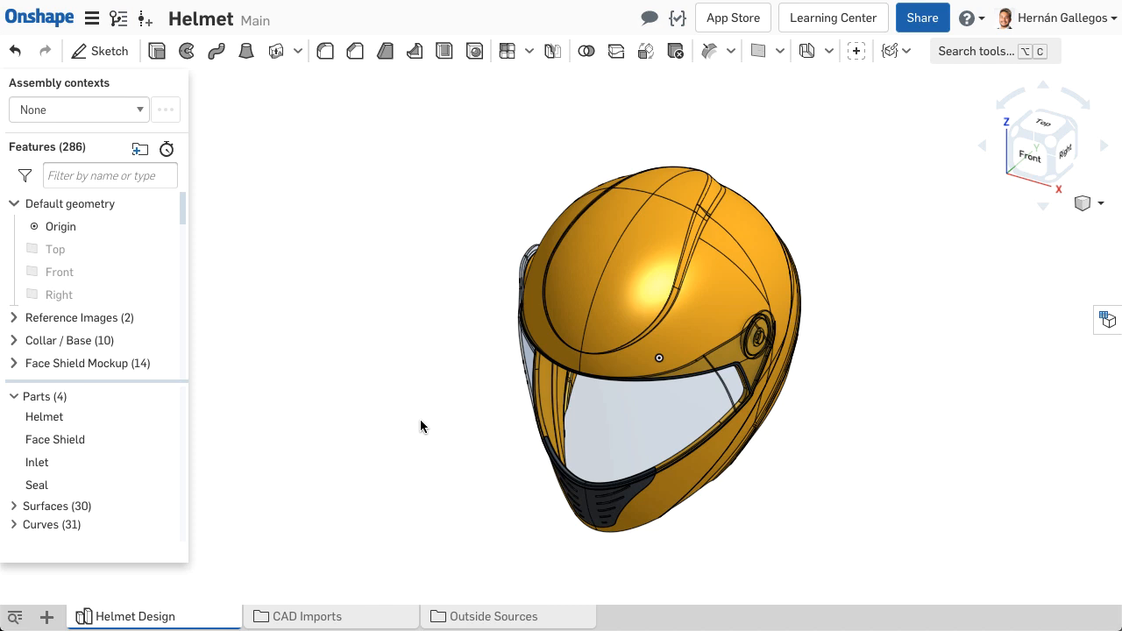
Step: Assign Nylon to both the Inlet and Seal parts
{"action": "left_click", "coordinate": [37, 463]}
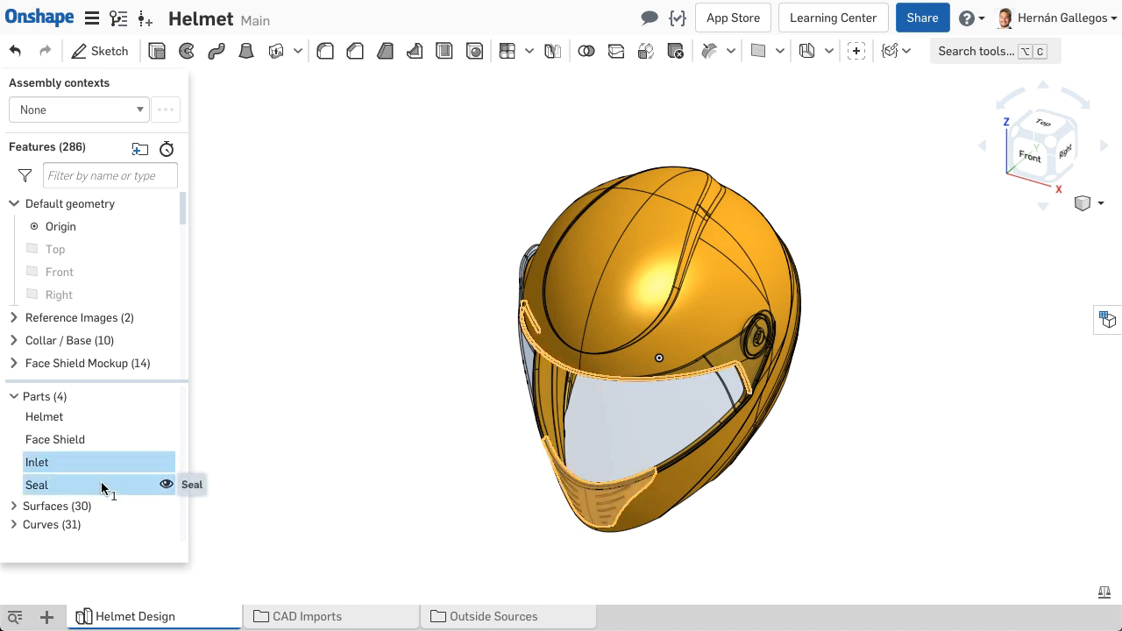
{"action": "right_click", "coordinate": [37, 484]}
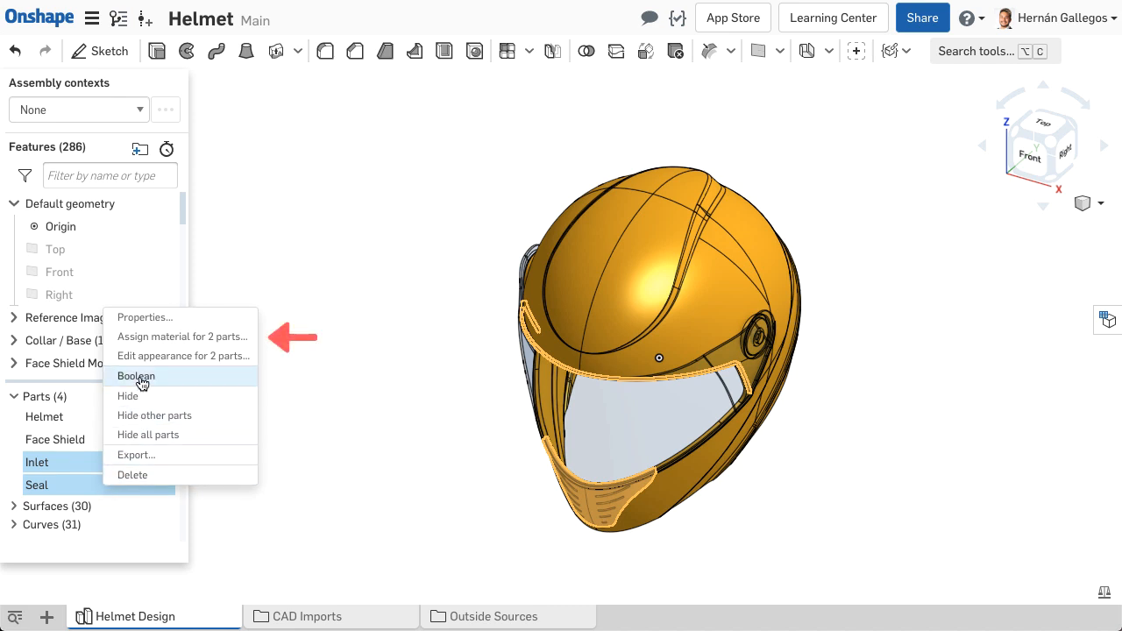
{"action": "left_click", "coordinate": [182, 336]}
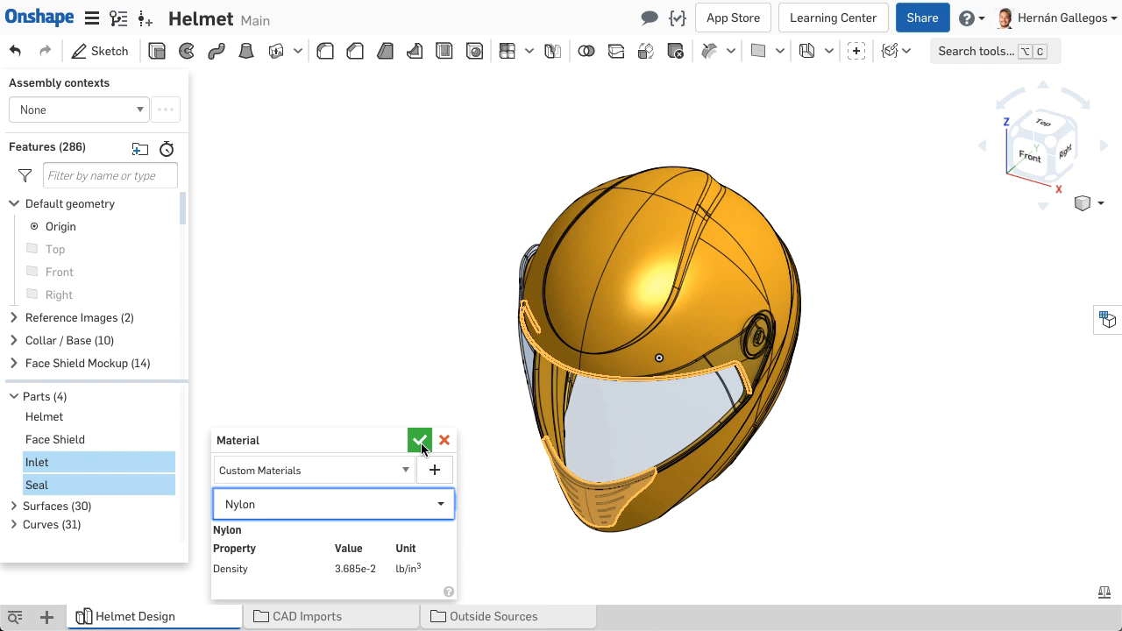
{"action": "left_click", "coordinate": [419, 440]}
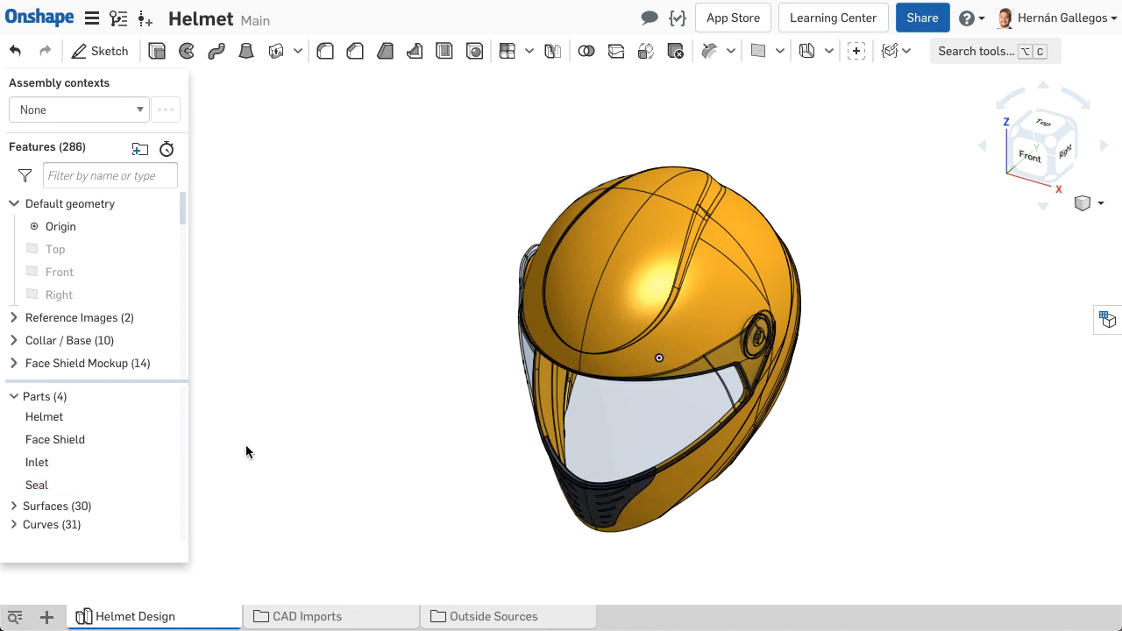
Step: Measure mass properties of Helmet, Inlet and Seal together, about 1.341 lb
{"action": "left_click", "coordinate": [44, 418]}
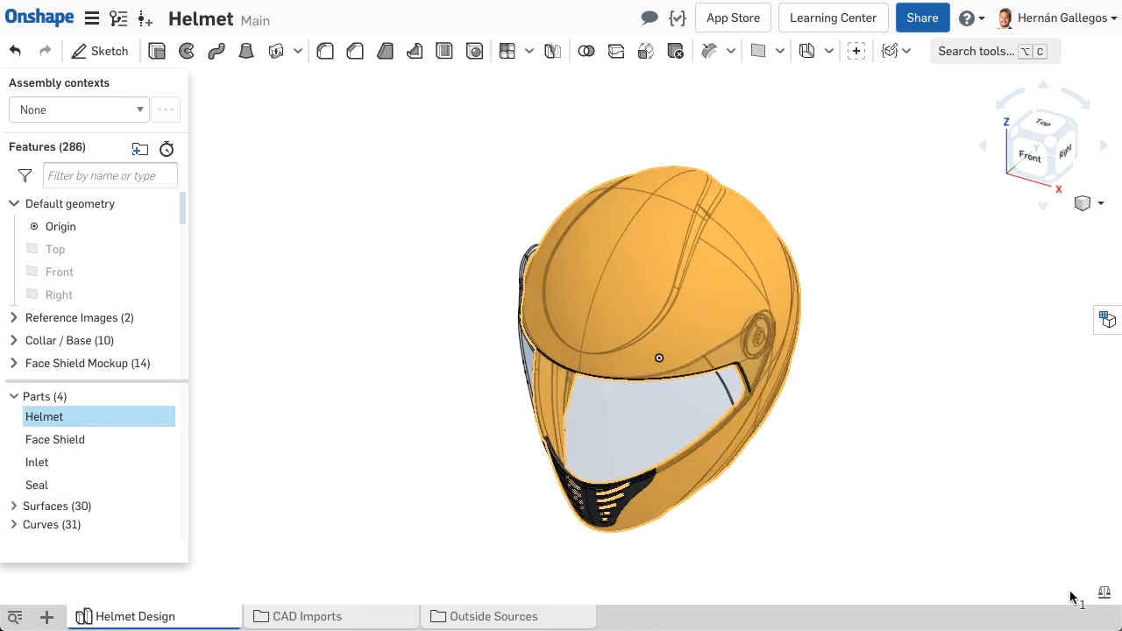
{"action": "left_click", "coordinate": [1105, 591]}
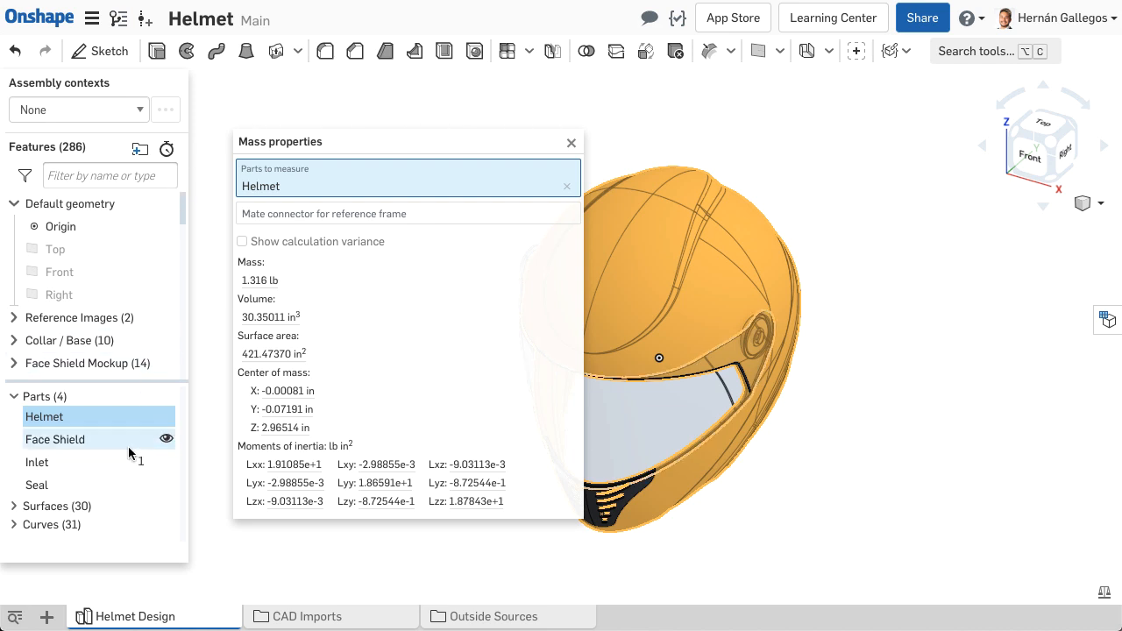
{"action": "left_click", "coordinate": [37, 463]}
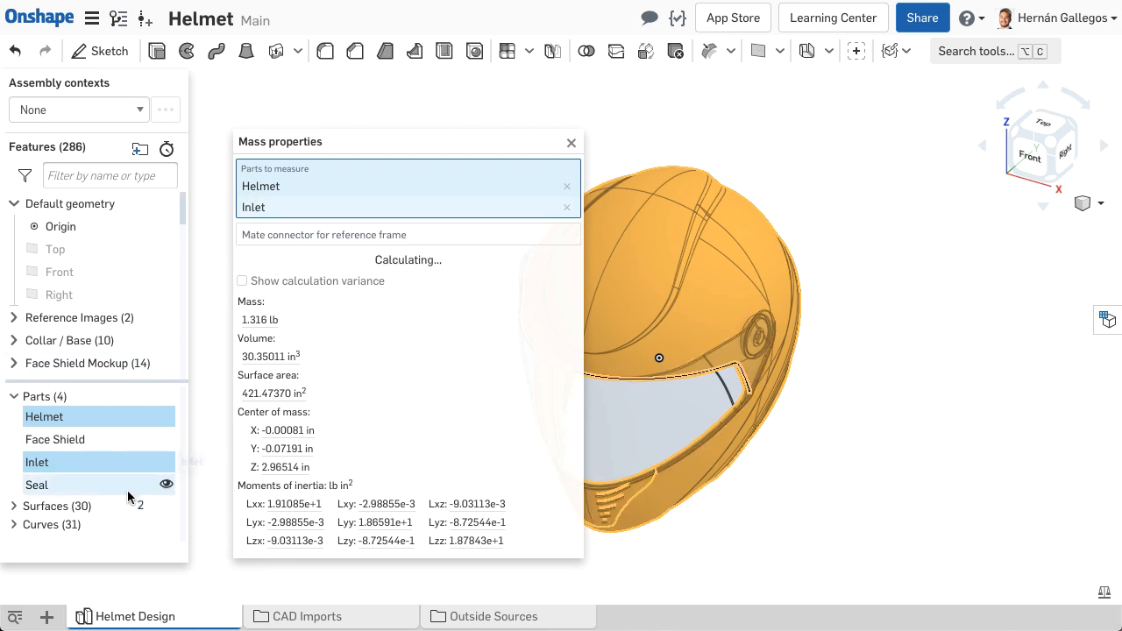
{"action": "left_click", "coordinate": [37, 484]}
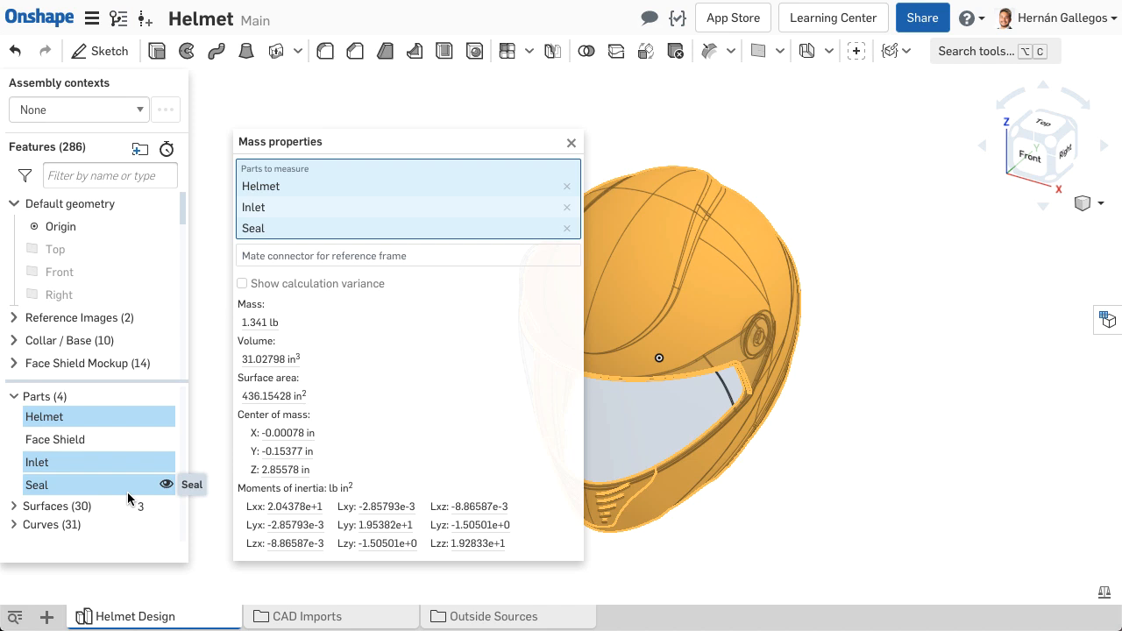
{"action": "mouse_move", "coordinate": [129, 495]}
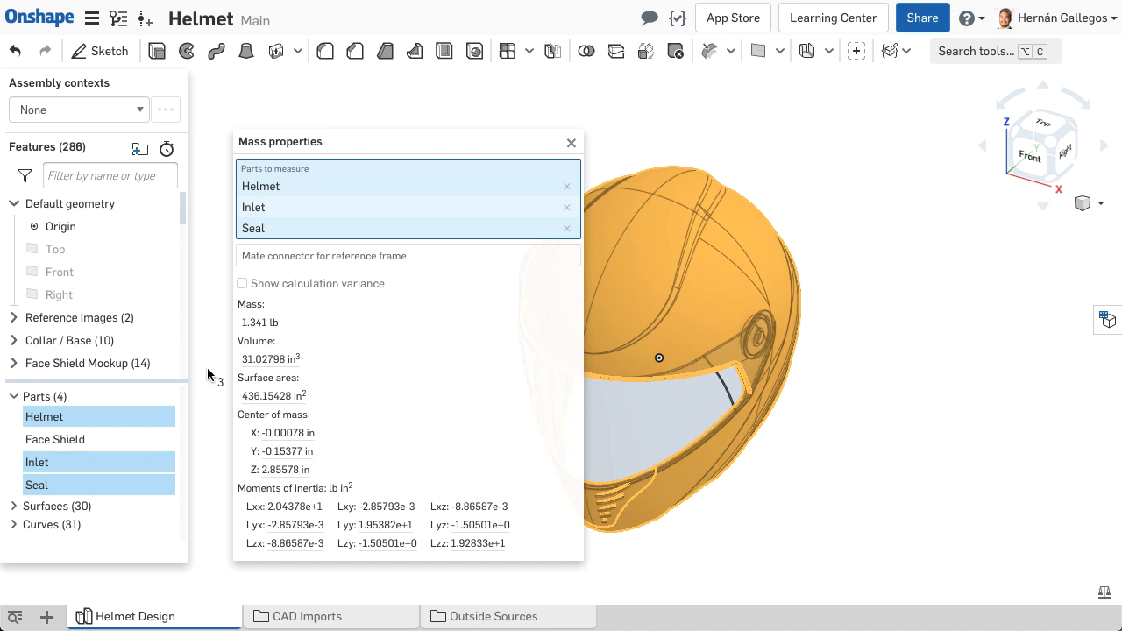
Step: Show calculation variance and add the Face Shield to the measurement, about 1.343 lb
{"action": "left_click", "coordinate": [242, 285]}
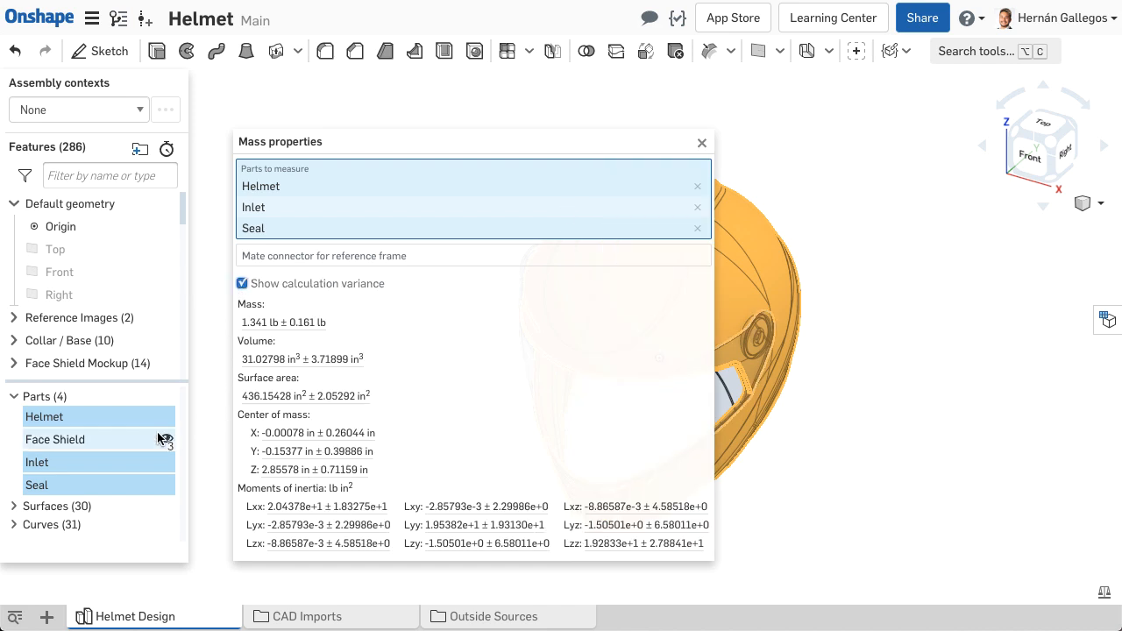
{"action": "left_click", "coordinate": [55, 439]}
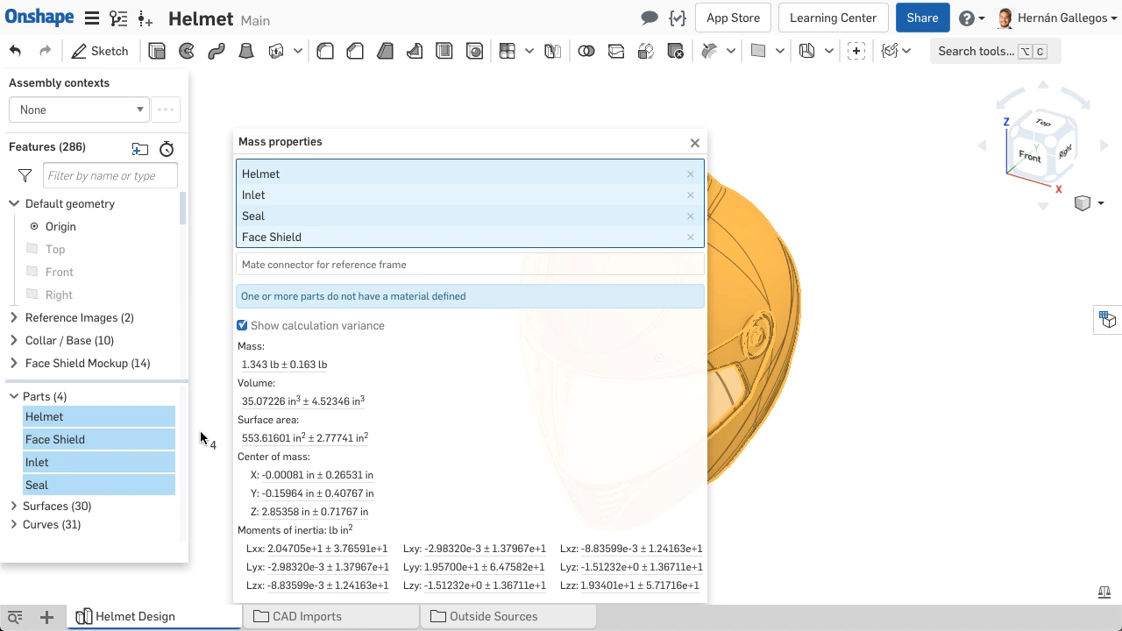
{"action": "mouse_move", "coordinate": [143, 446]}
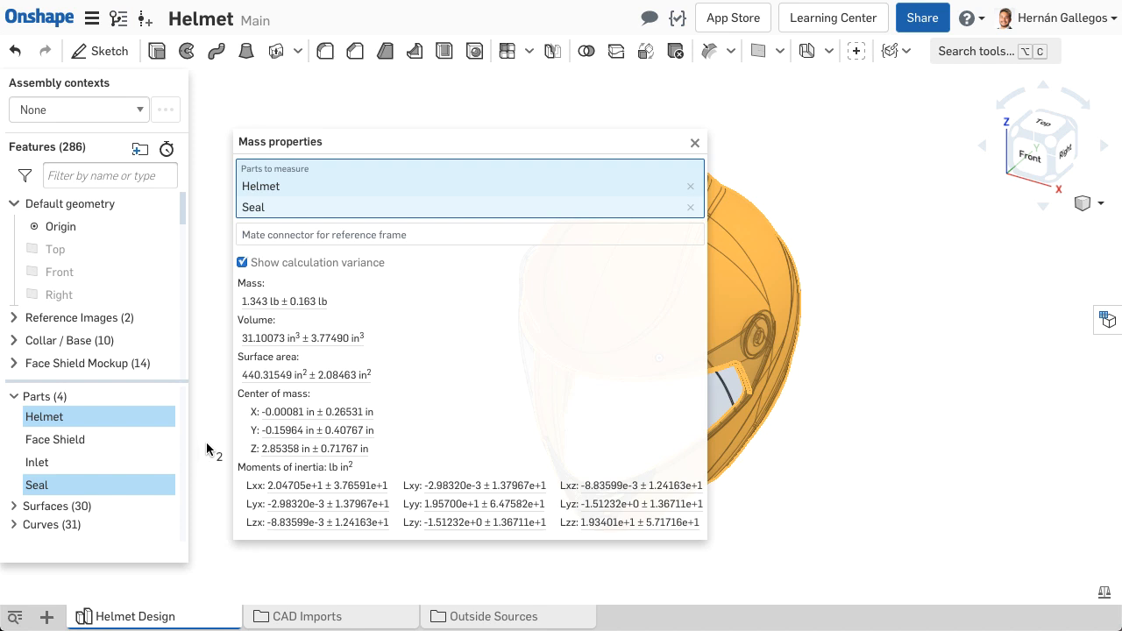
{"action": "mouse_move", "coordinate": [698, 147]}
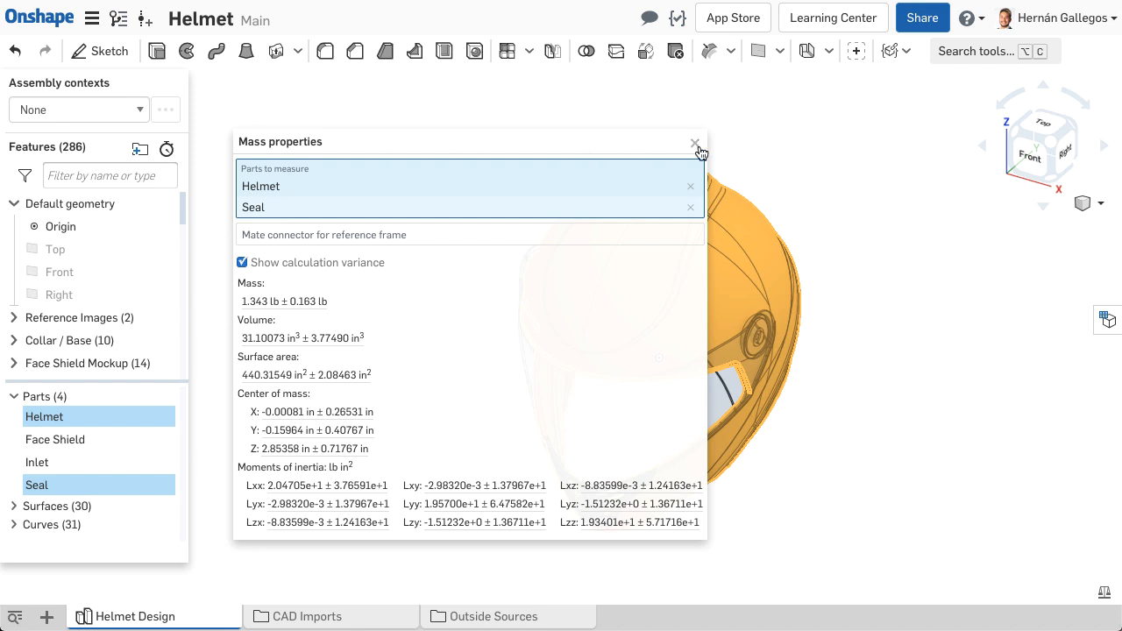
Step: Close the mass properties readout and view the helmet from the front
{"action": "left_click", "coordinate": [695, 144]}
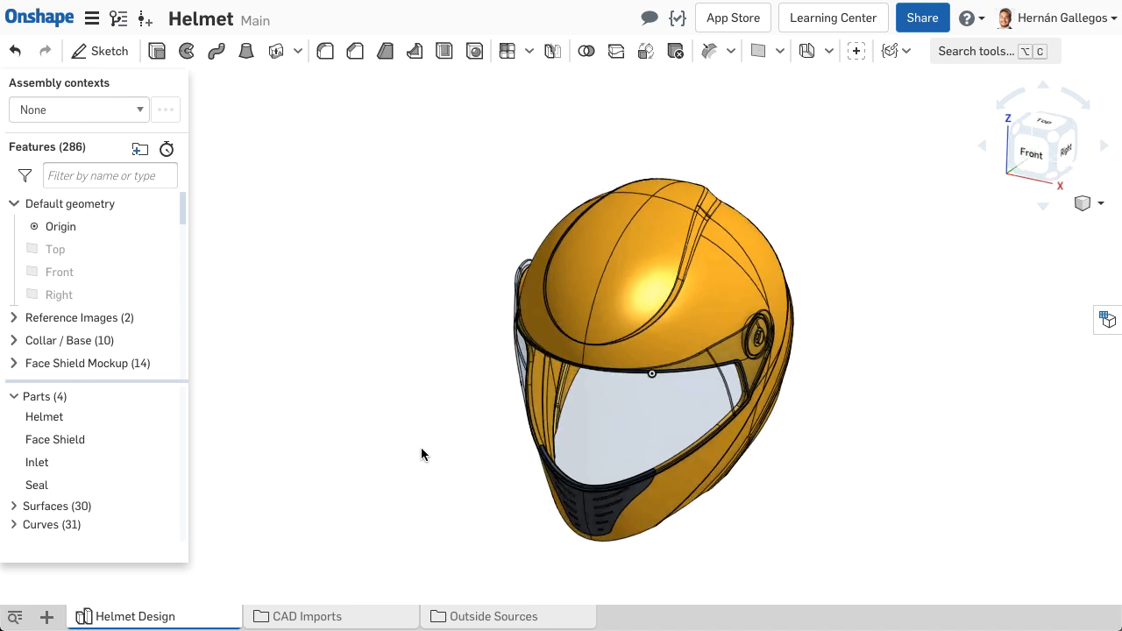
{"action": "left_click", "coordinate": [1032, 155]}
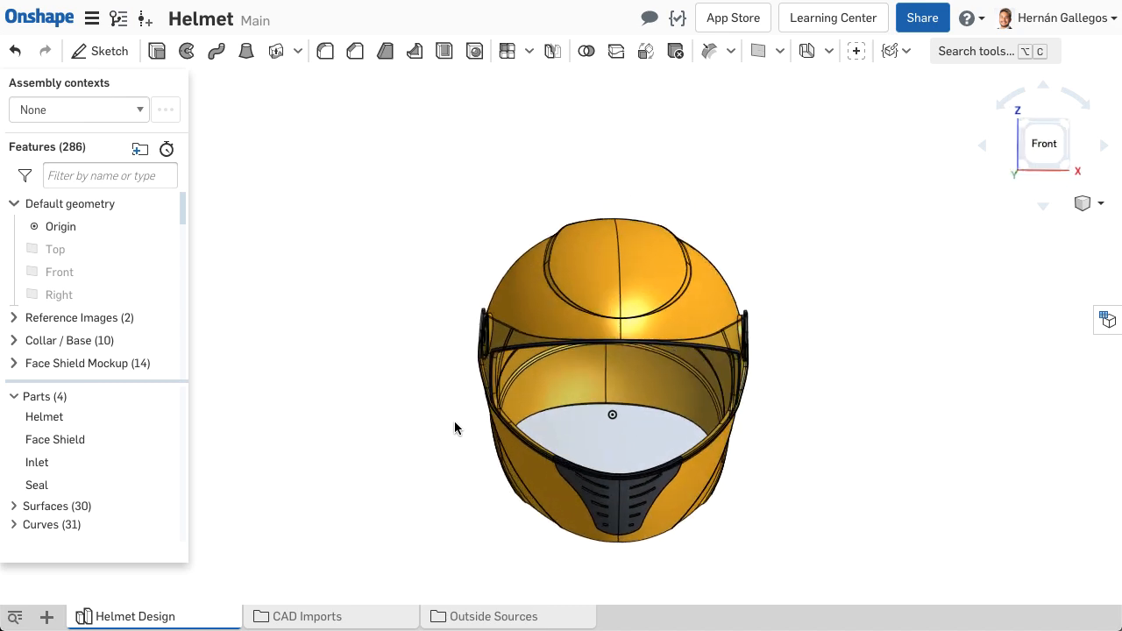